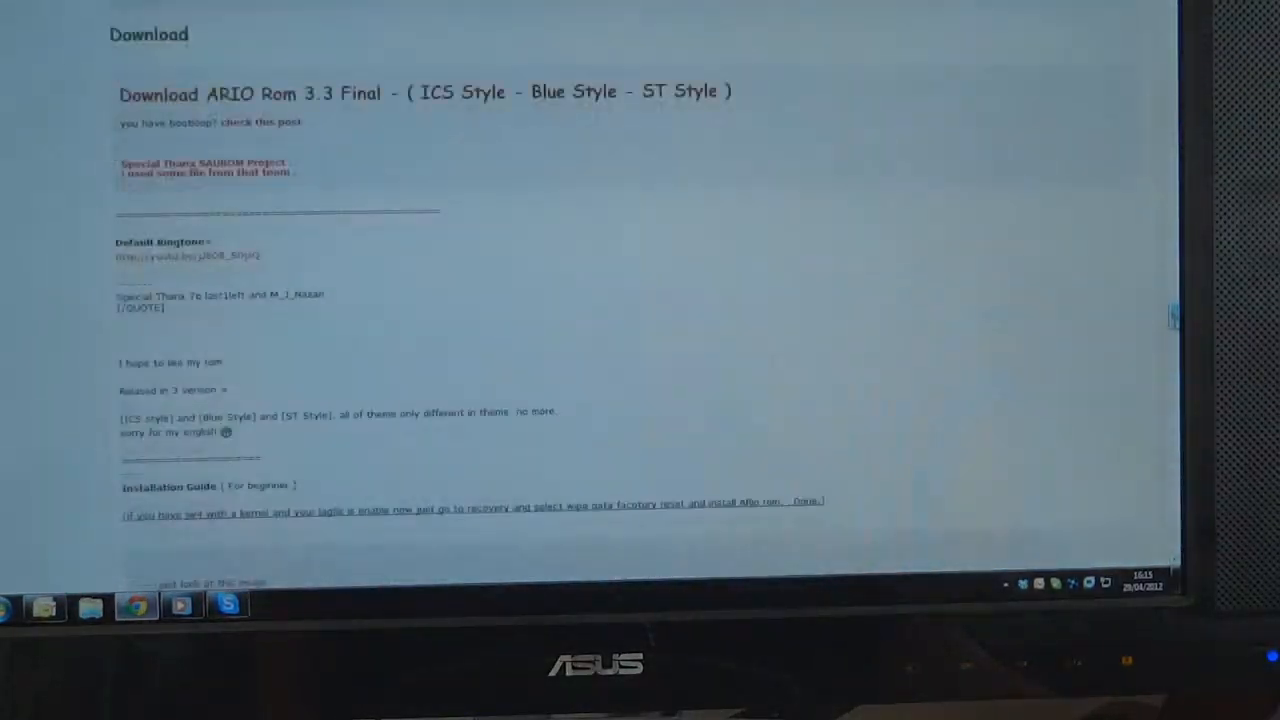
- Open the Odin3-v1.85 folder inside JW4 and launch the Odin3 flashing tool
scroll(down, 3)
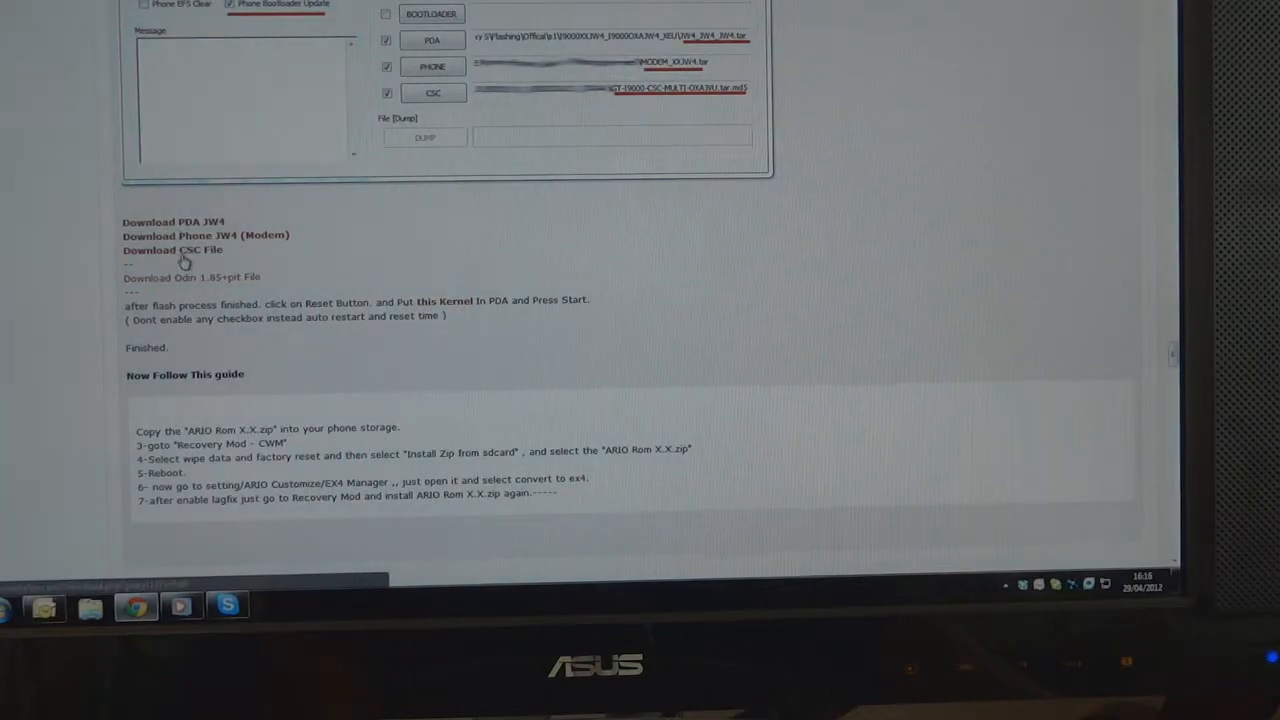
mouse_move(163, 294)
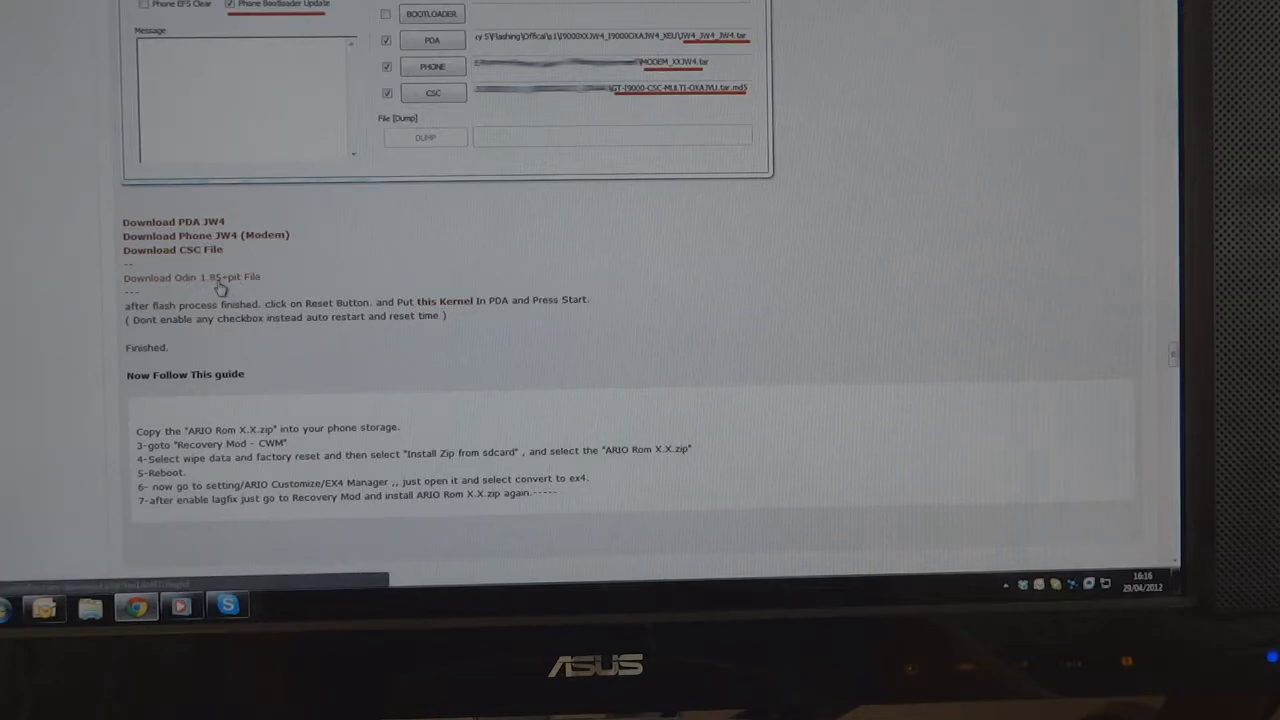
mouse_move(250, 285)
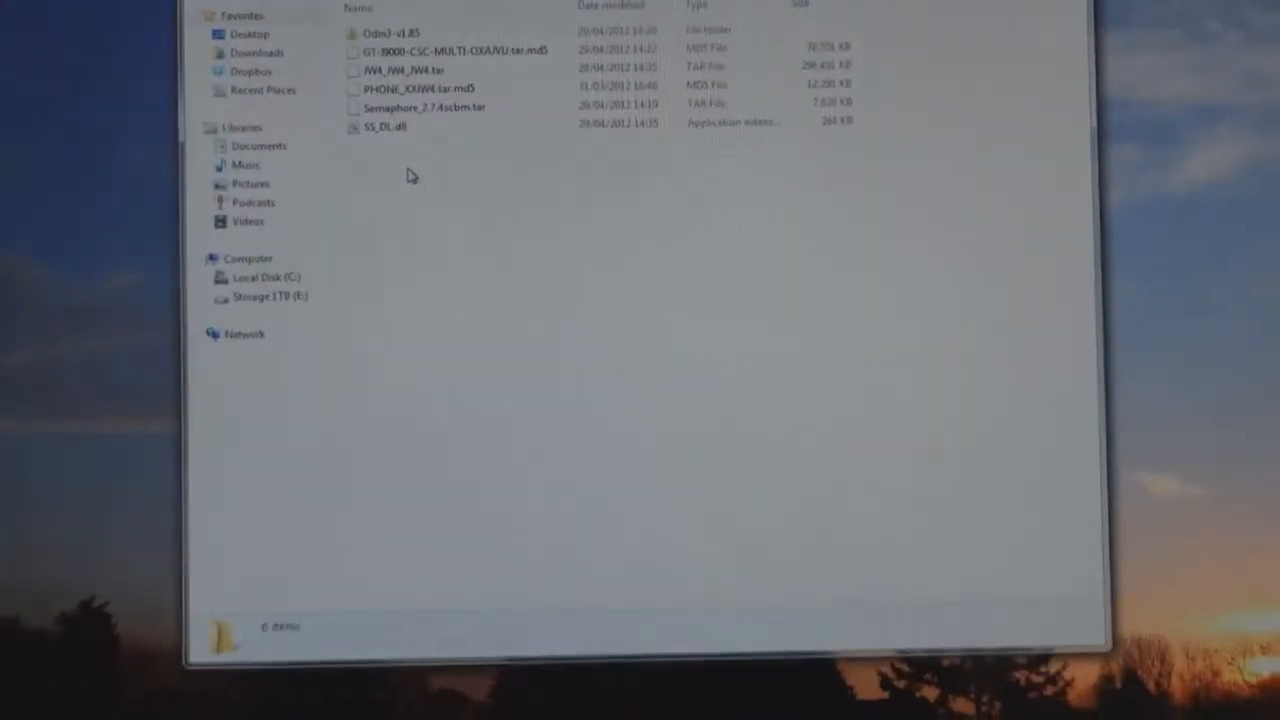
click(420, 68)
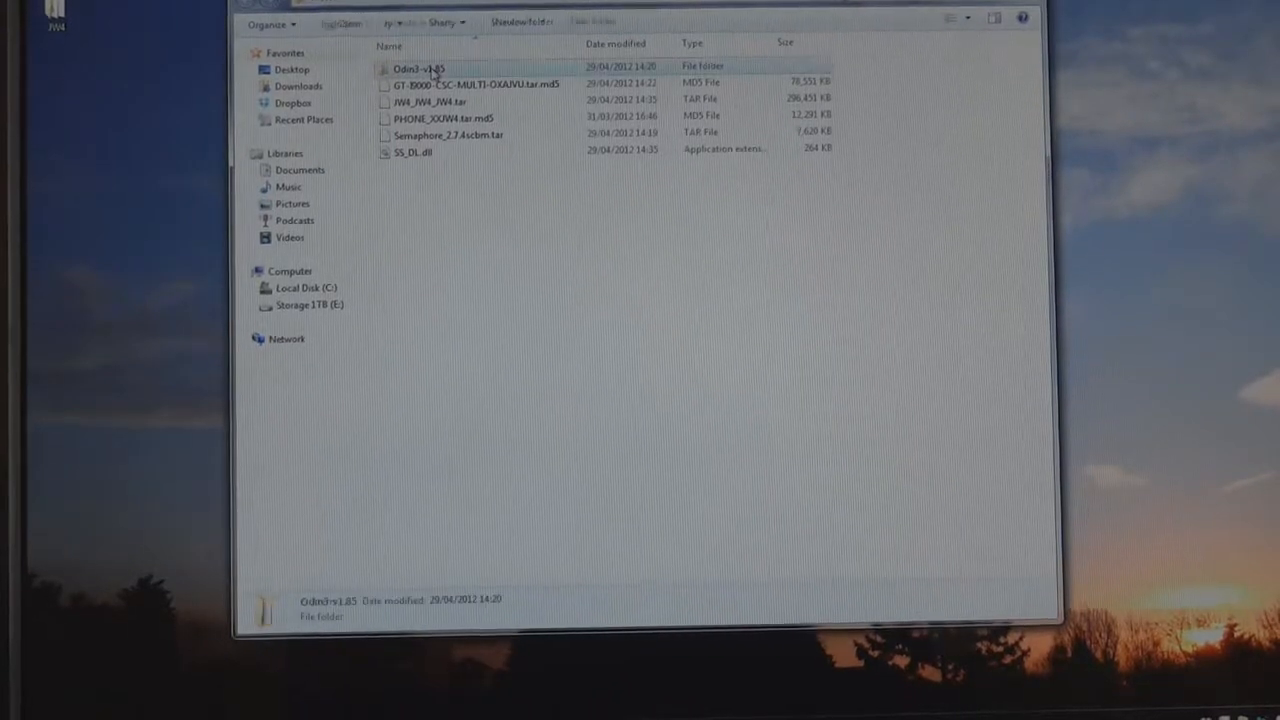
double_click(419, 67)
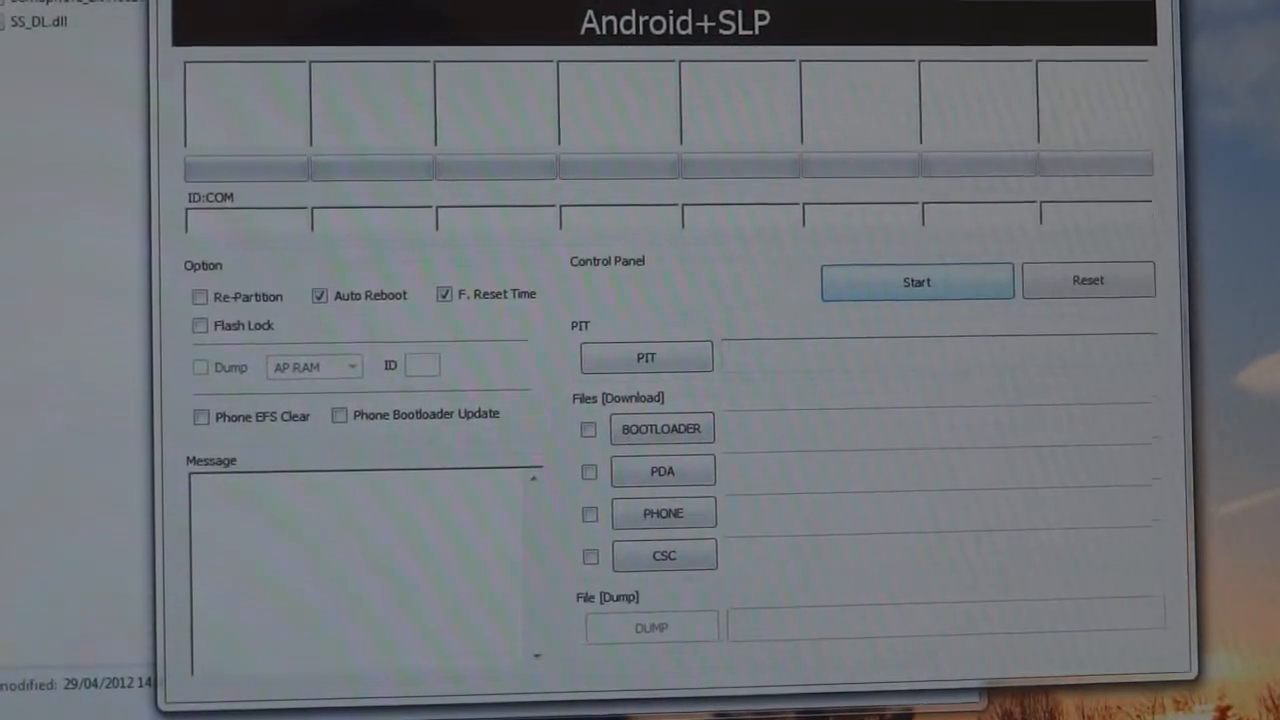
- Load the s1_odin_20100512.pit partition file as the PIT in Odin3
click(646, 357)
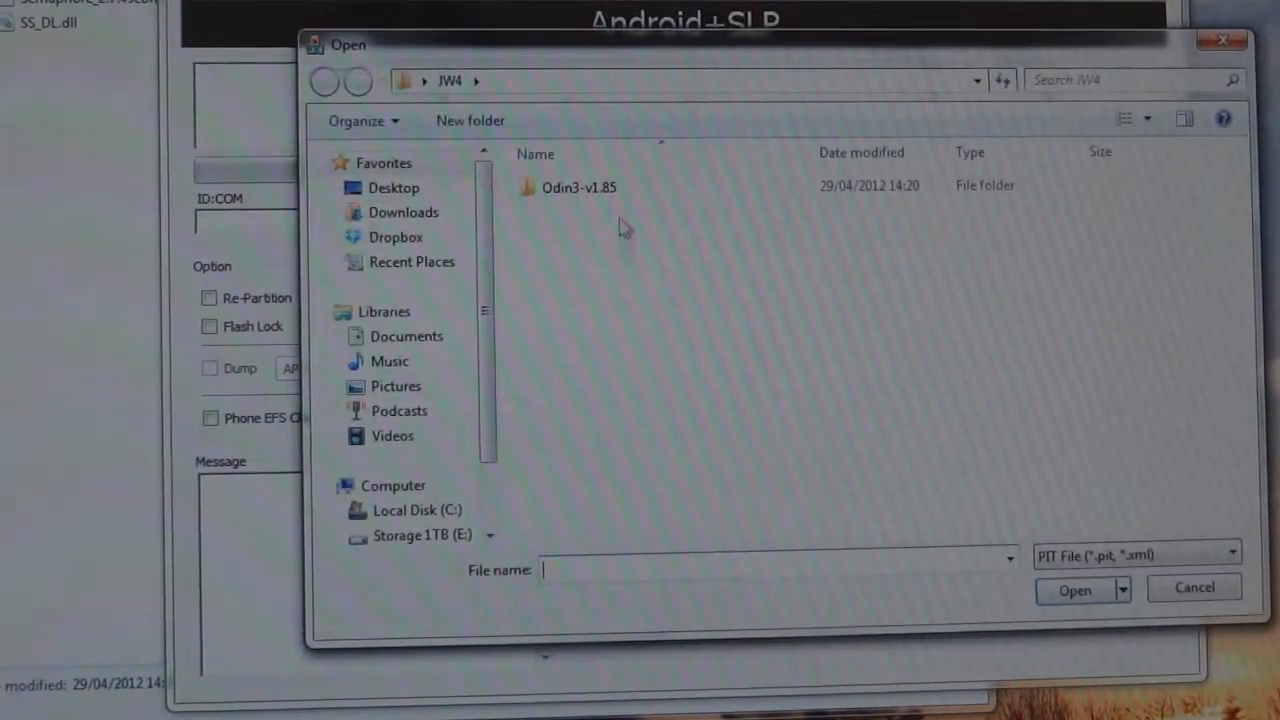
double_click(578, 187)
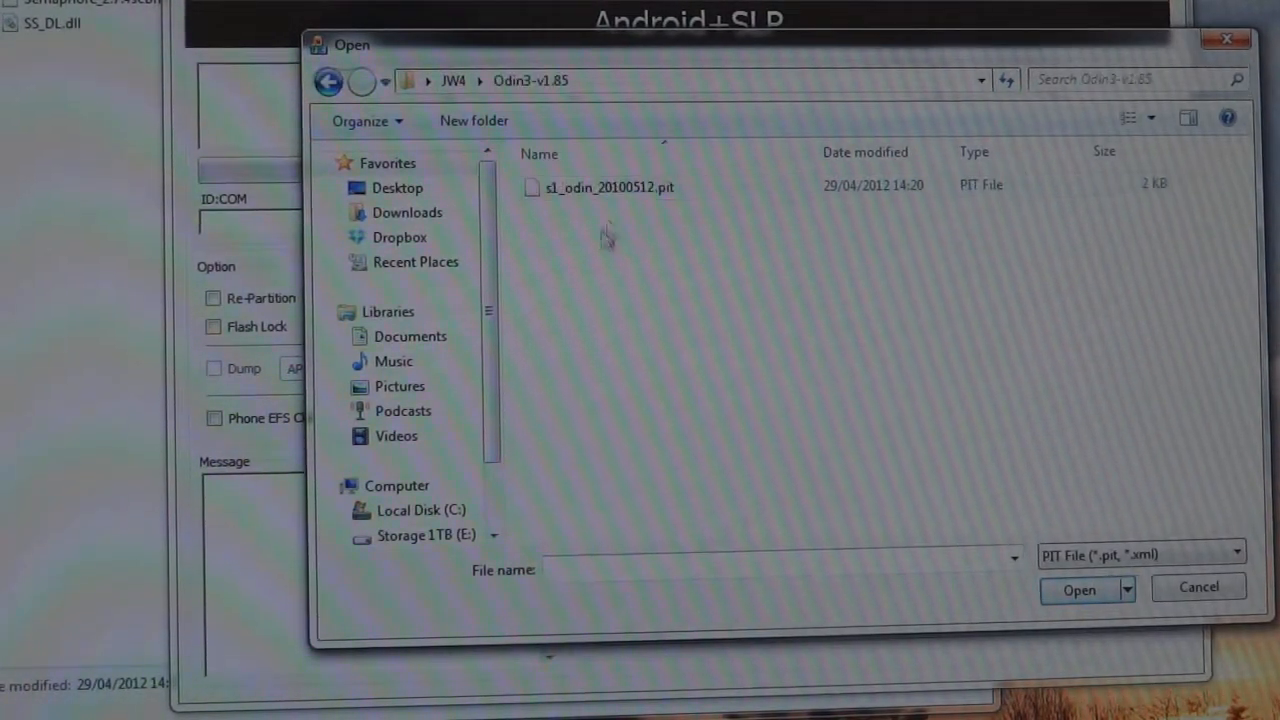
click(609, 187)
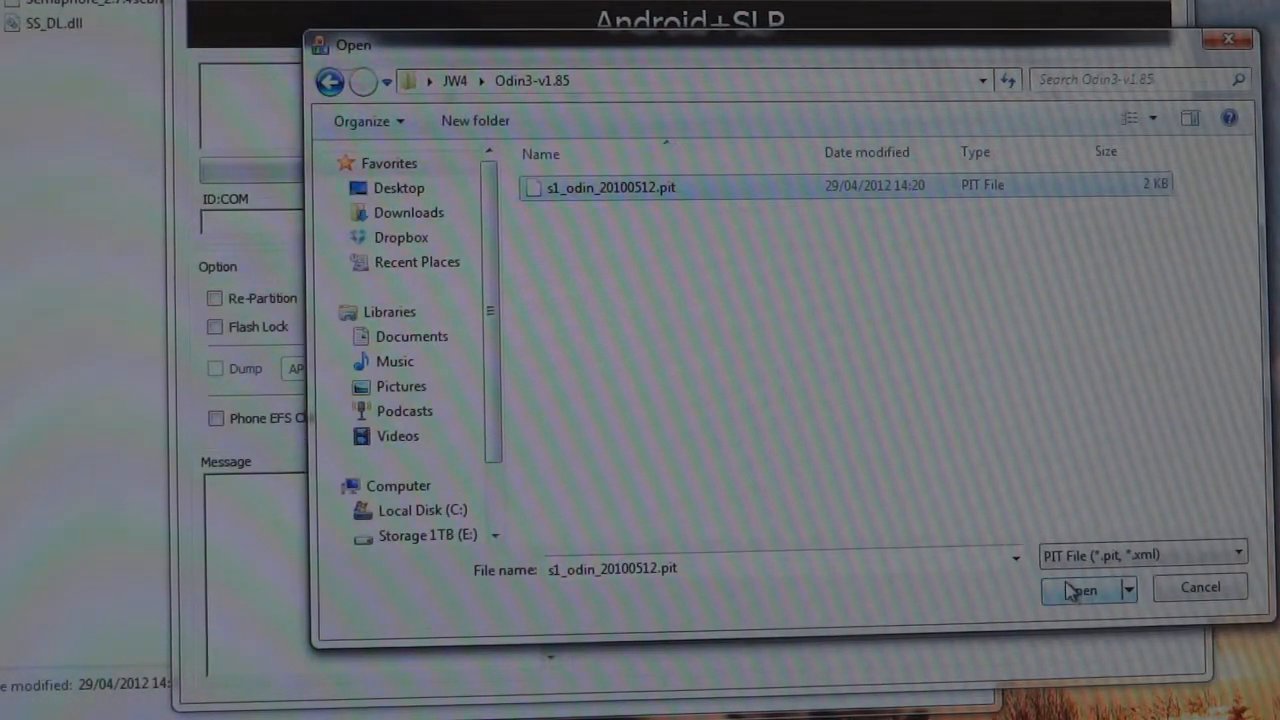
click(1080, 589)
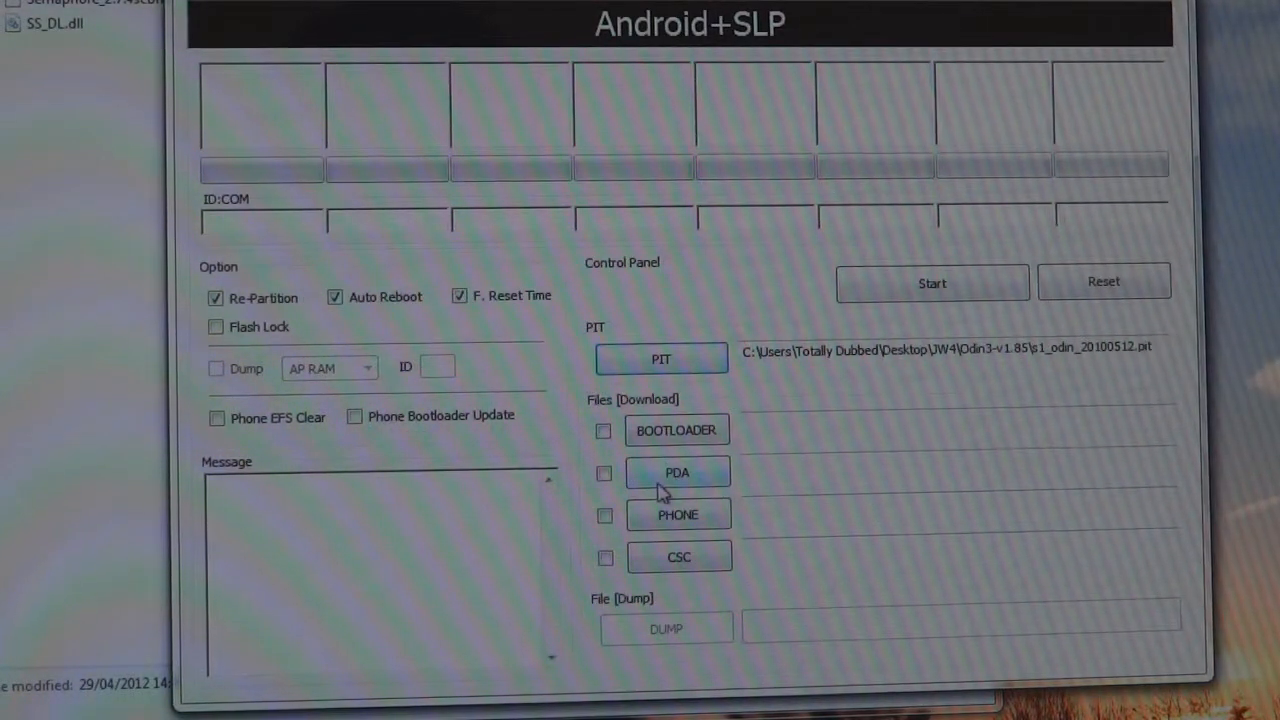
- Load JW4_JW4_JW4.tar as PDA, PHONE_XXJW4.tar.md5 as PHONE, and GT-I9000-CSC-MULTI-OXAJVU.tar.md5 as CSC
click(677, 472)
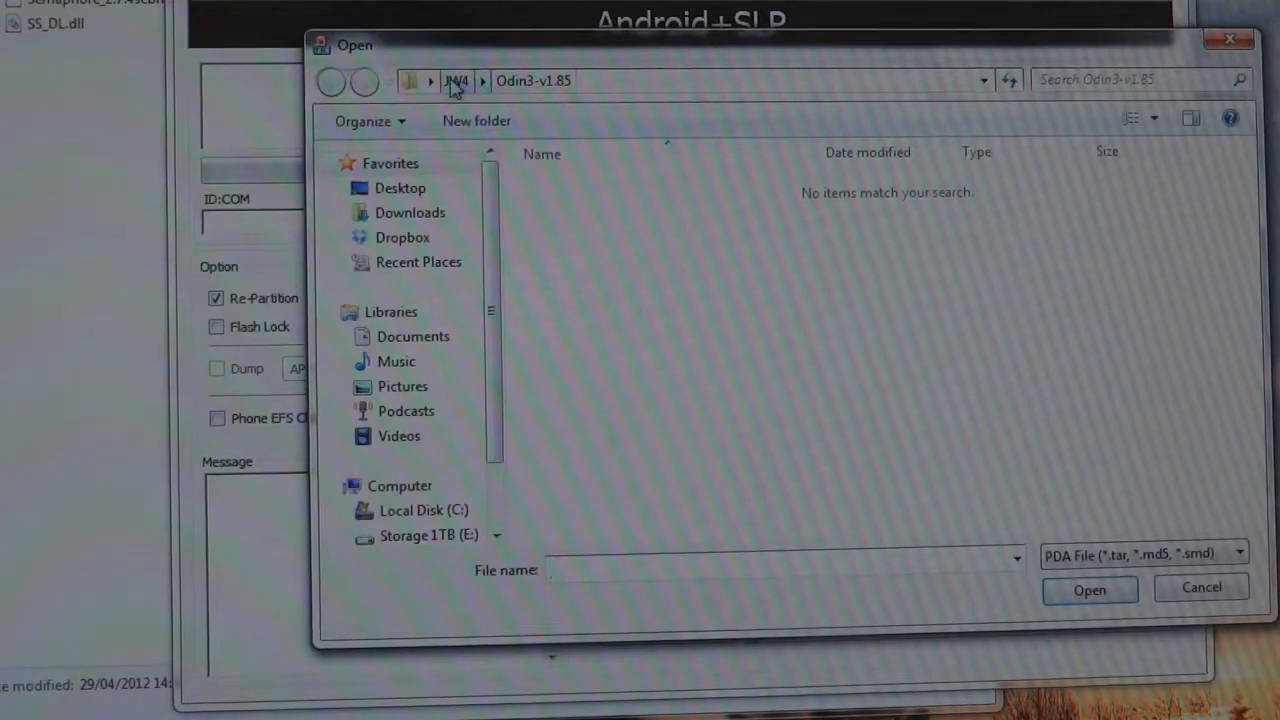
click(456, 81)
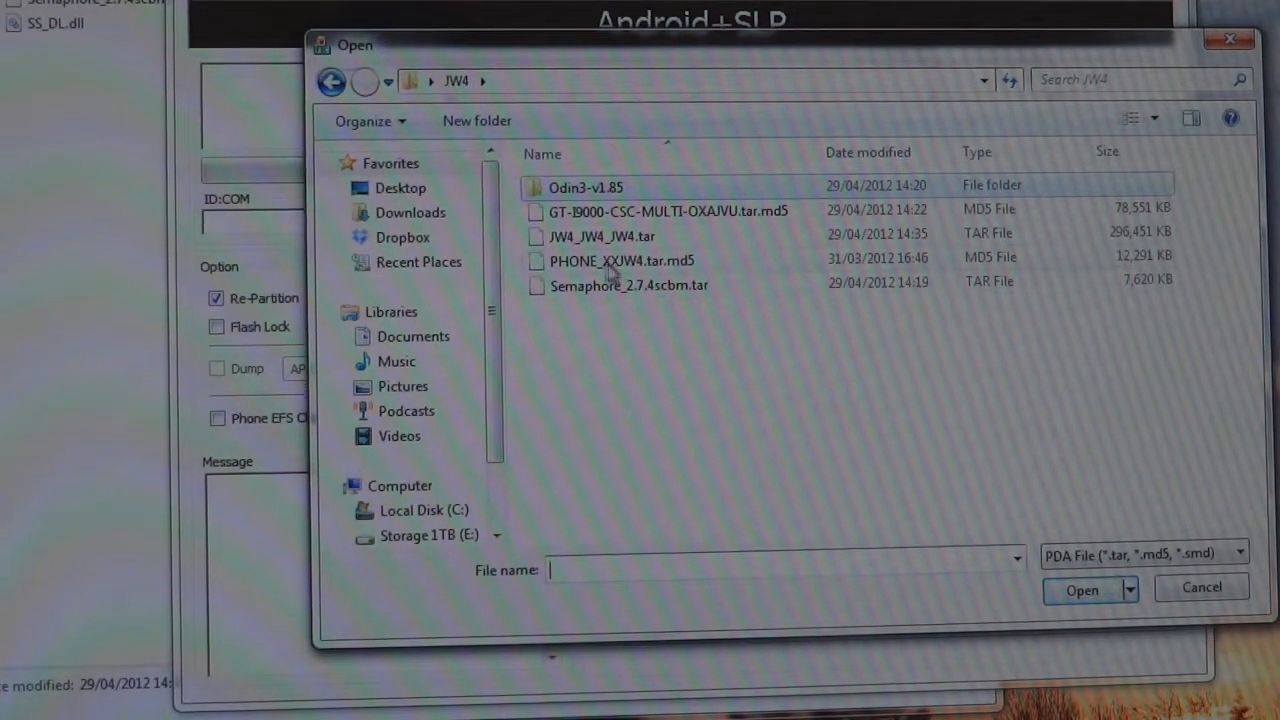
click(601, 236)
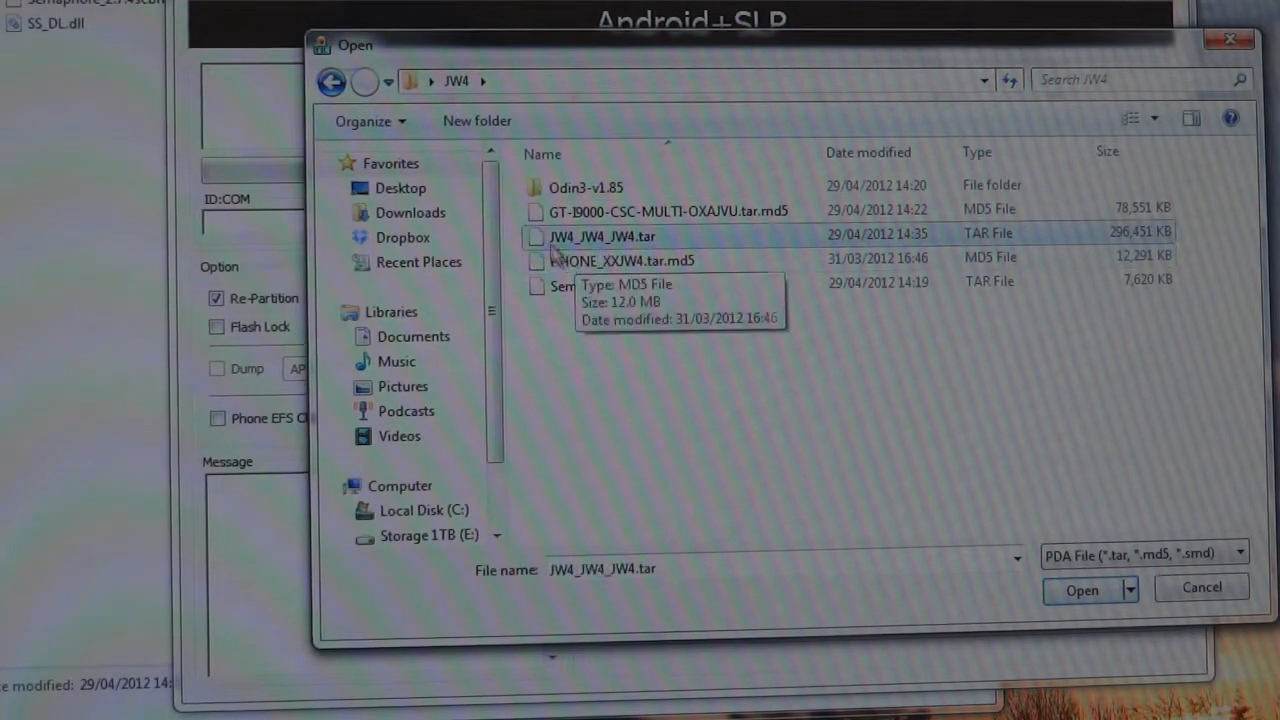
mouse_move(602, 236)
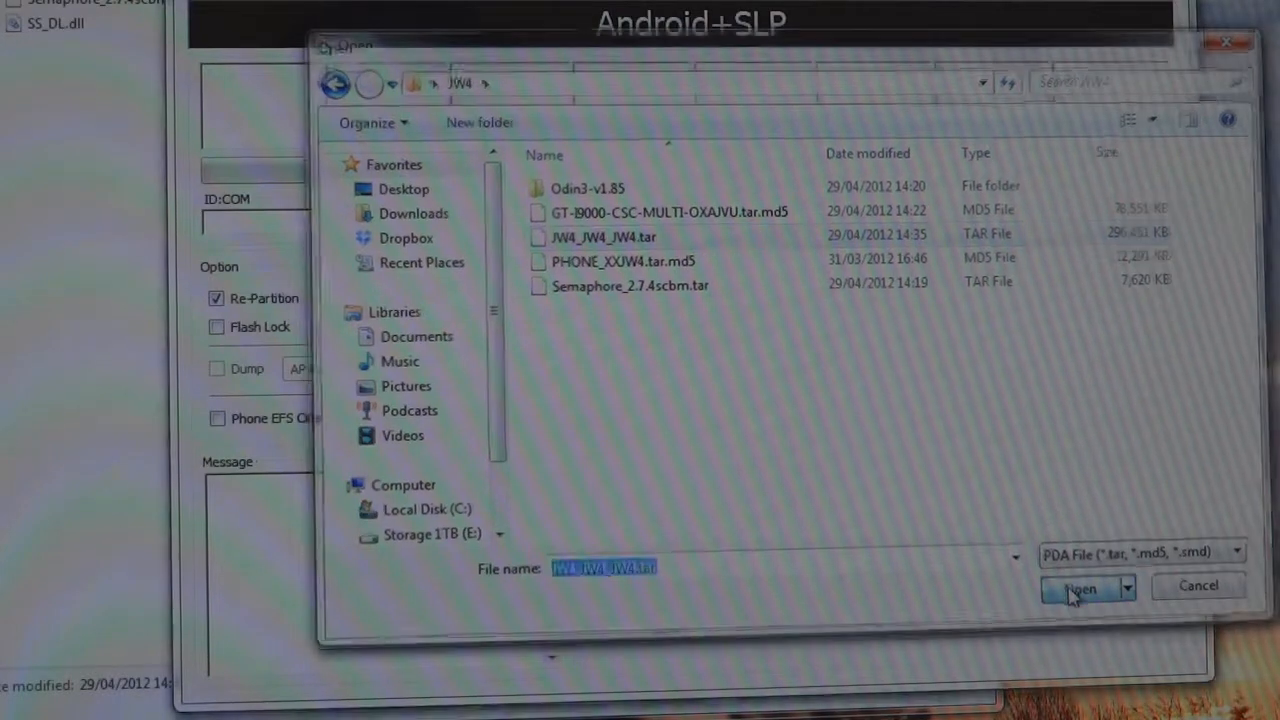
click(622, 261)
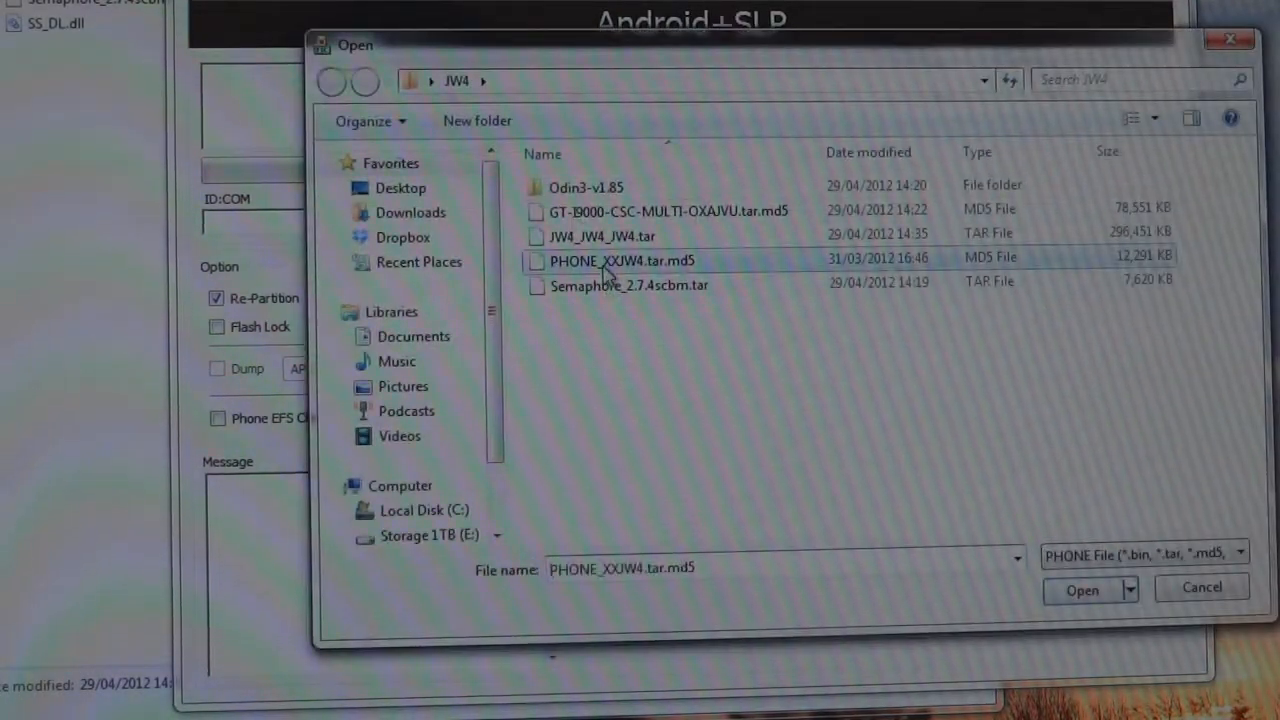
click(1082, 589)
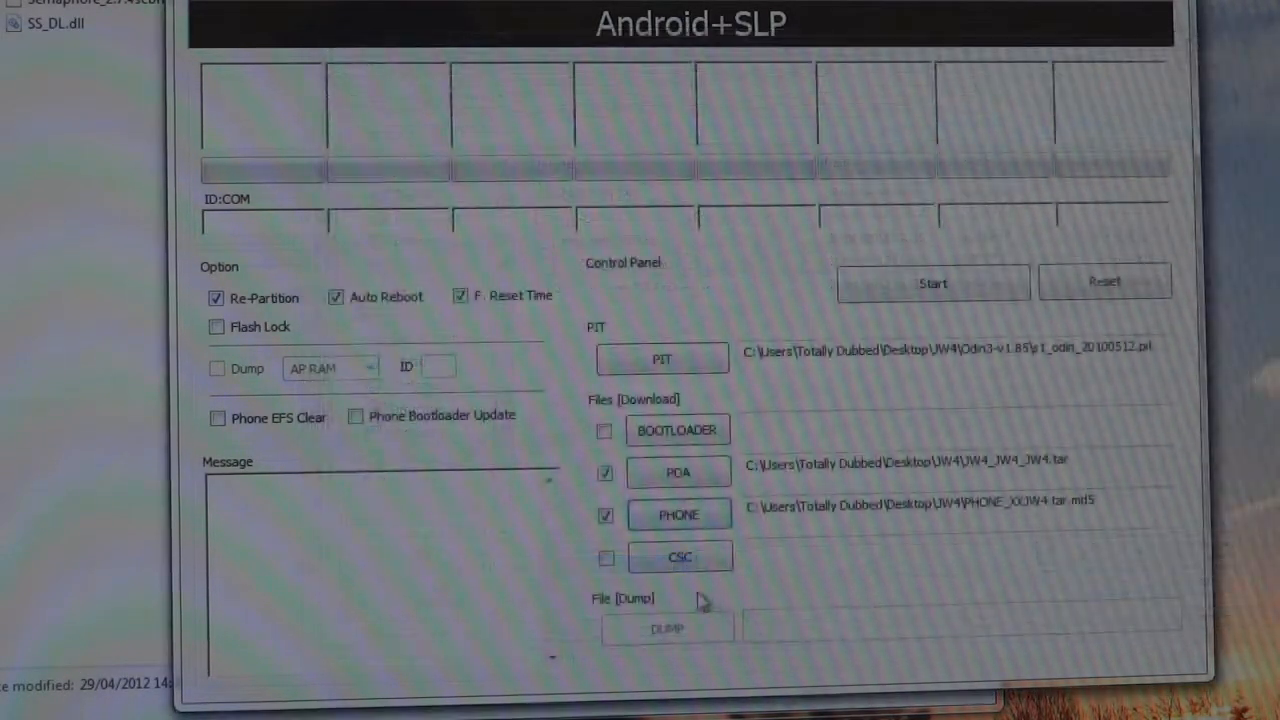
click(680, 557)
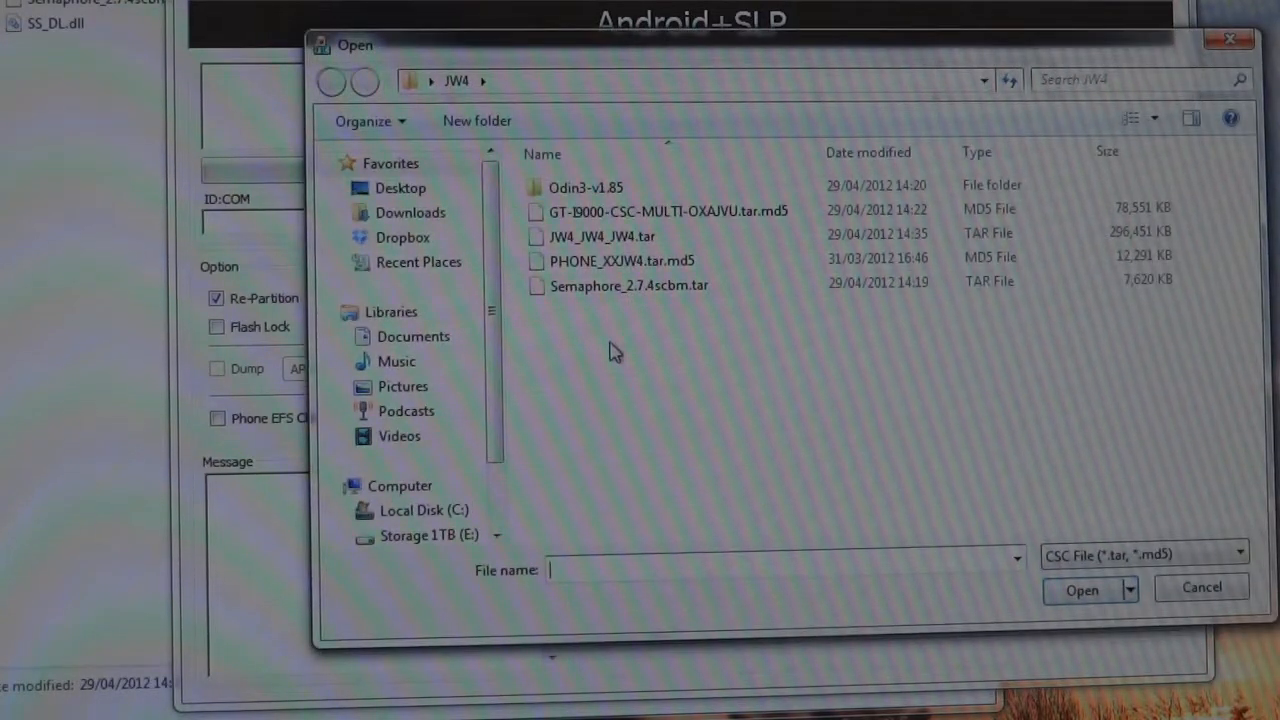
click(669, 211)
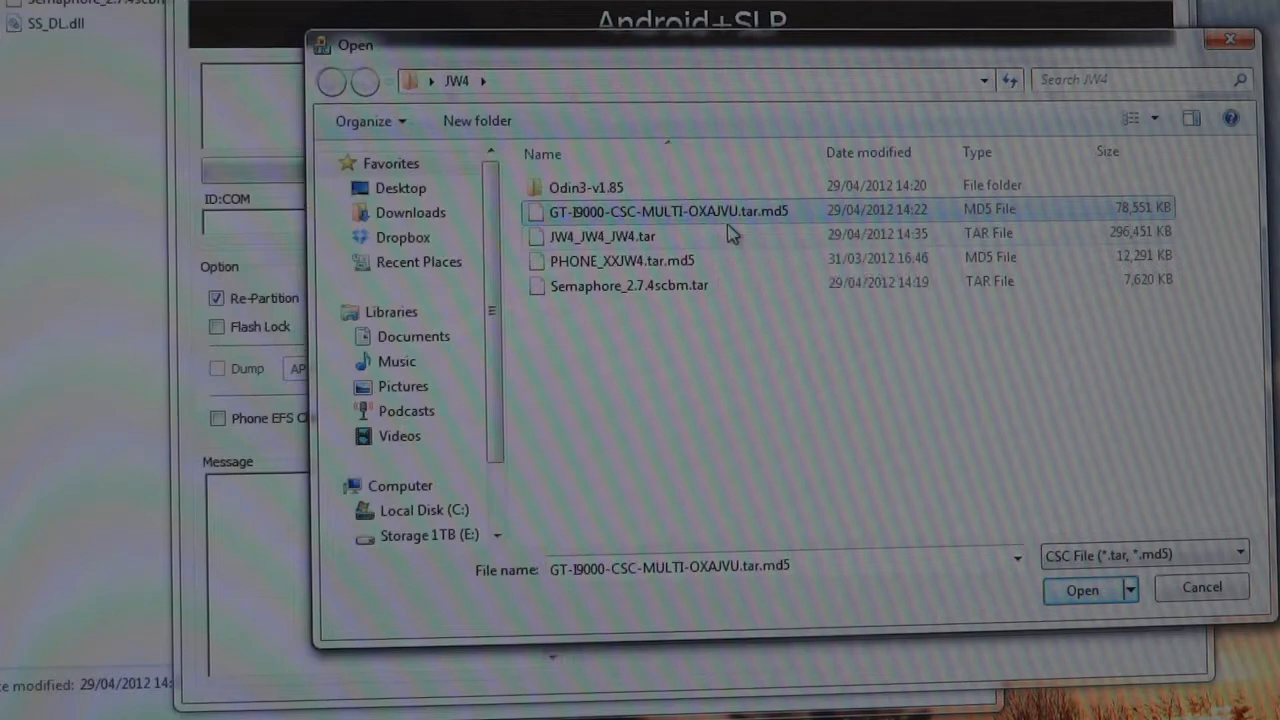
click(1082, 589)
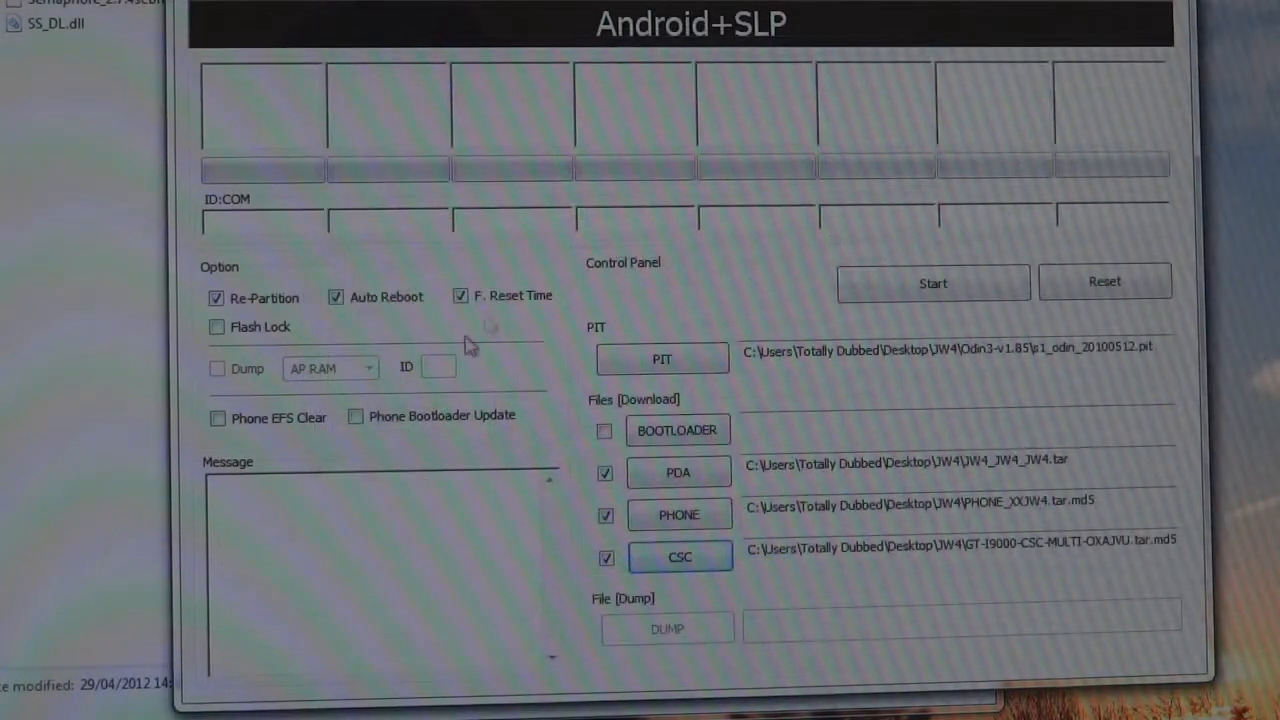
- Enable Phone Bootloader Update and start flashing the JW4 firmware to the phone
click(355, 415)
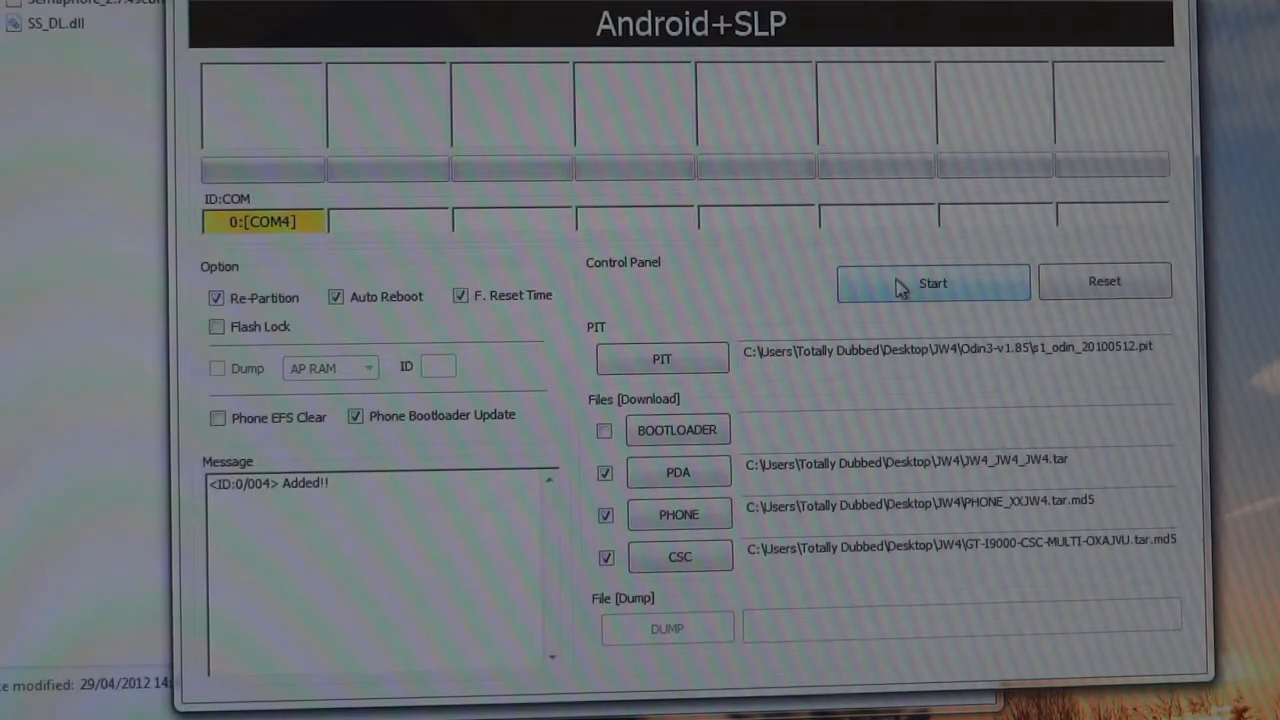
click(932, 282)
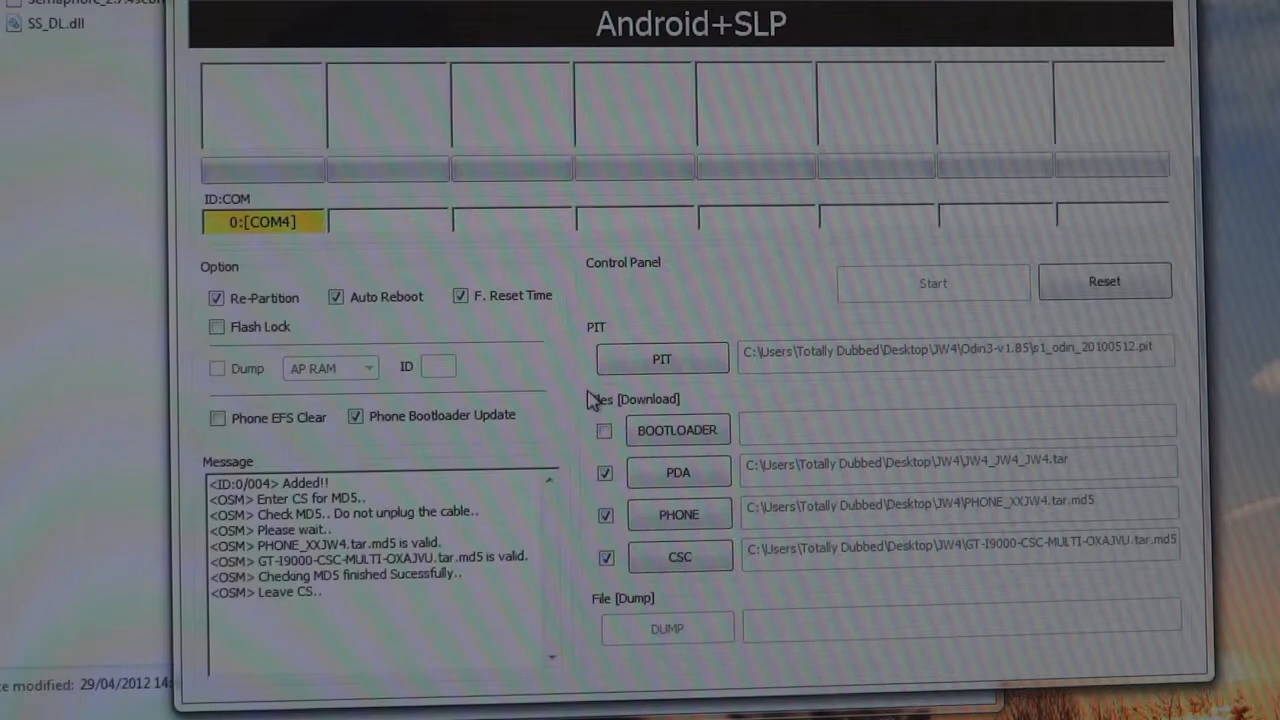
click(932, 282)
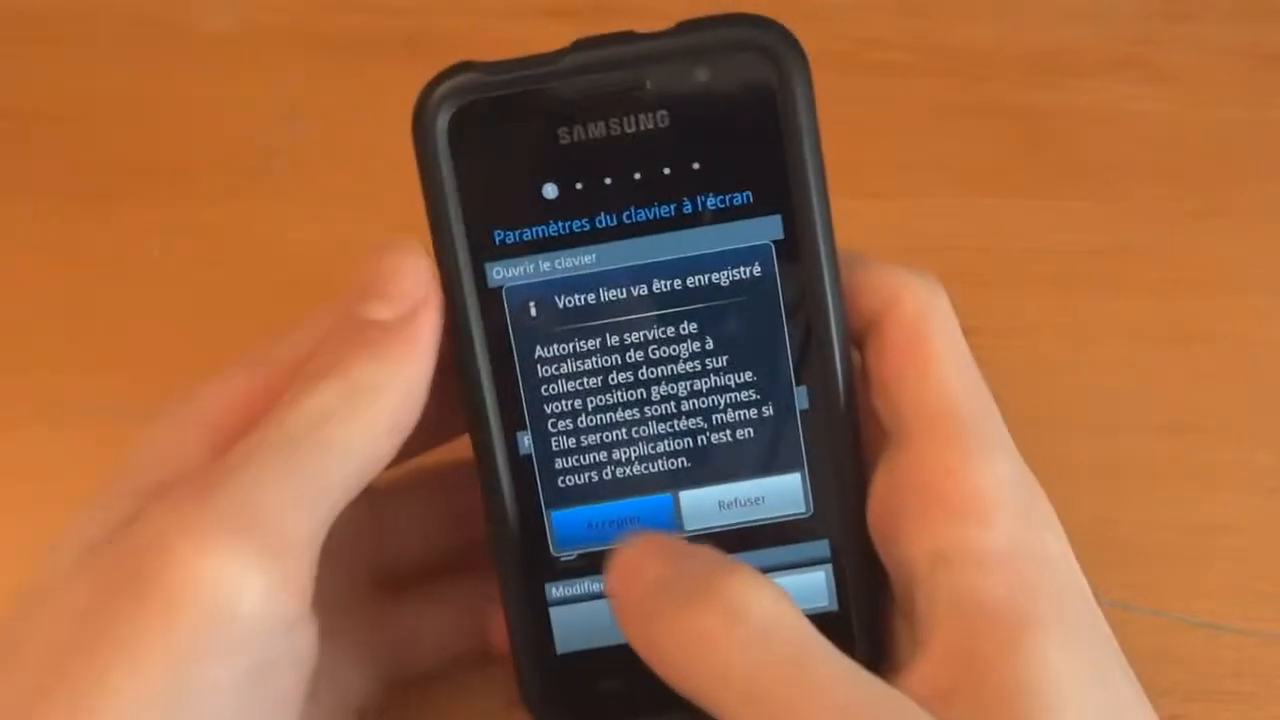
- Allow Google location service, then change the phone language from French to English
click(612, 524)
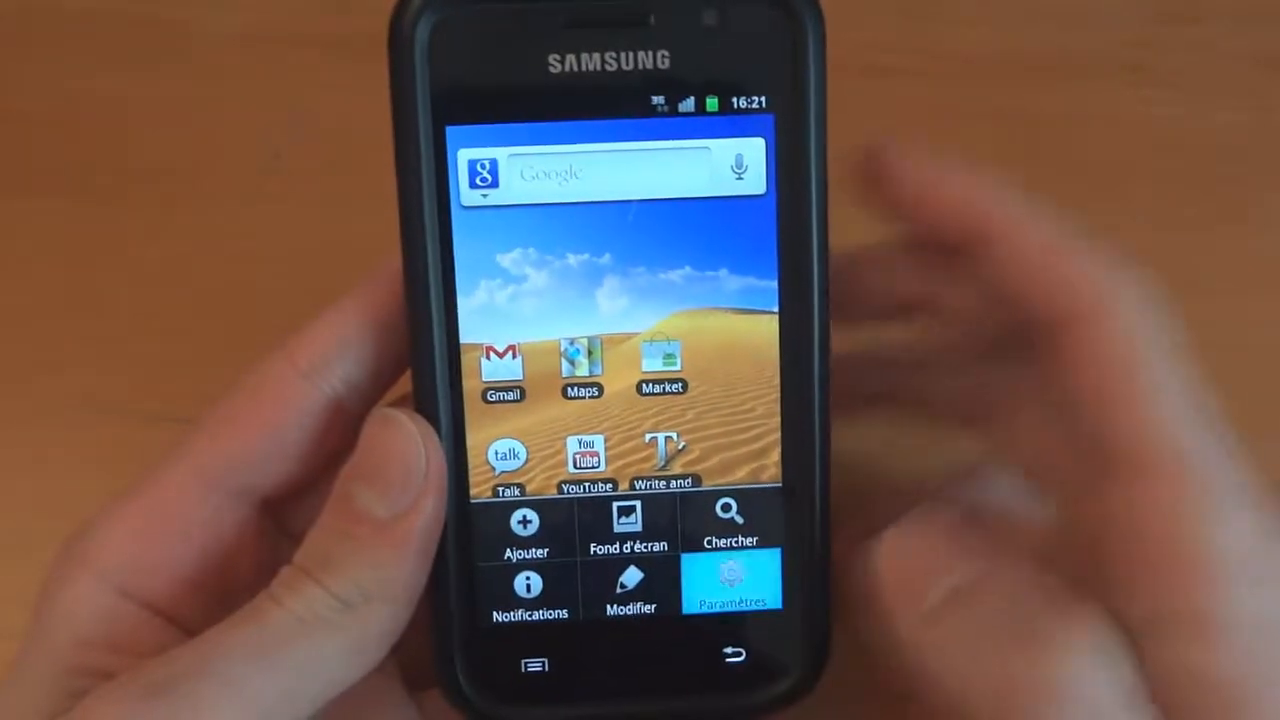
click(731, 583)
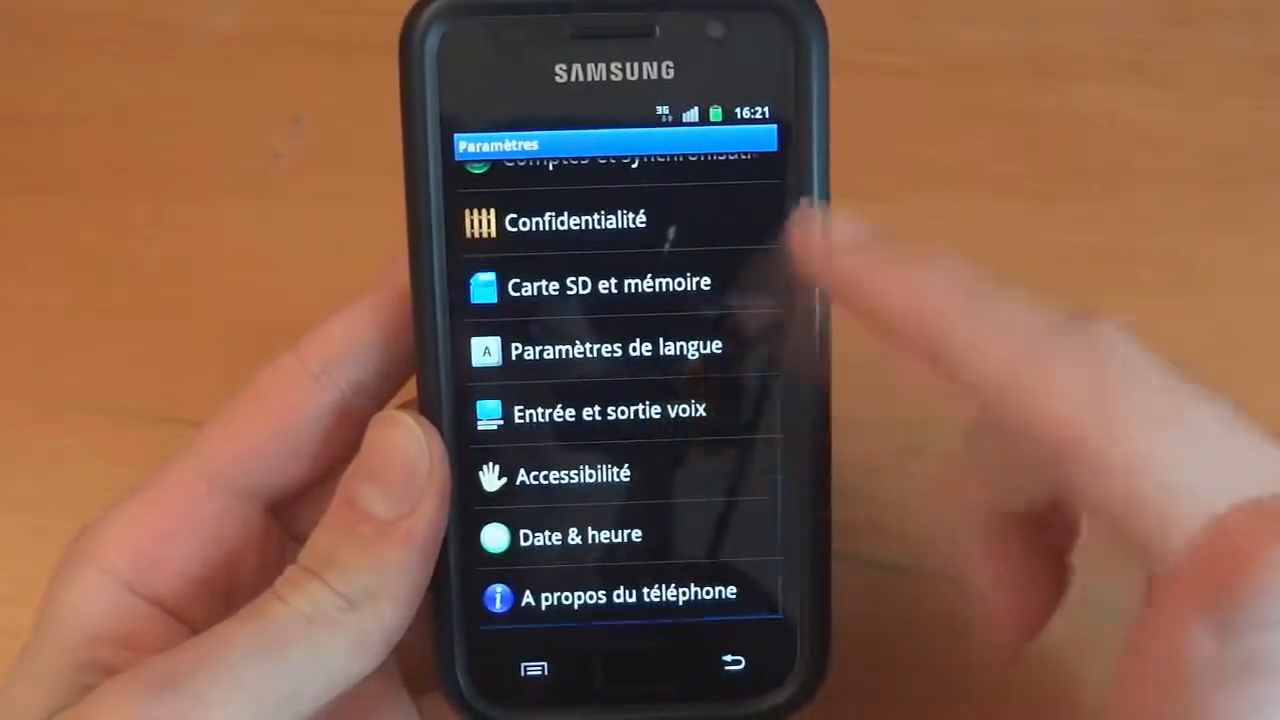
click(598, 347)
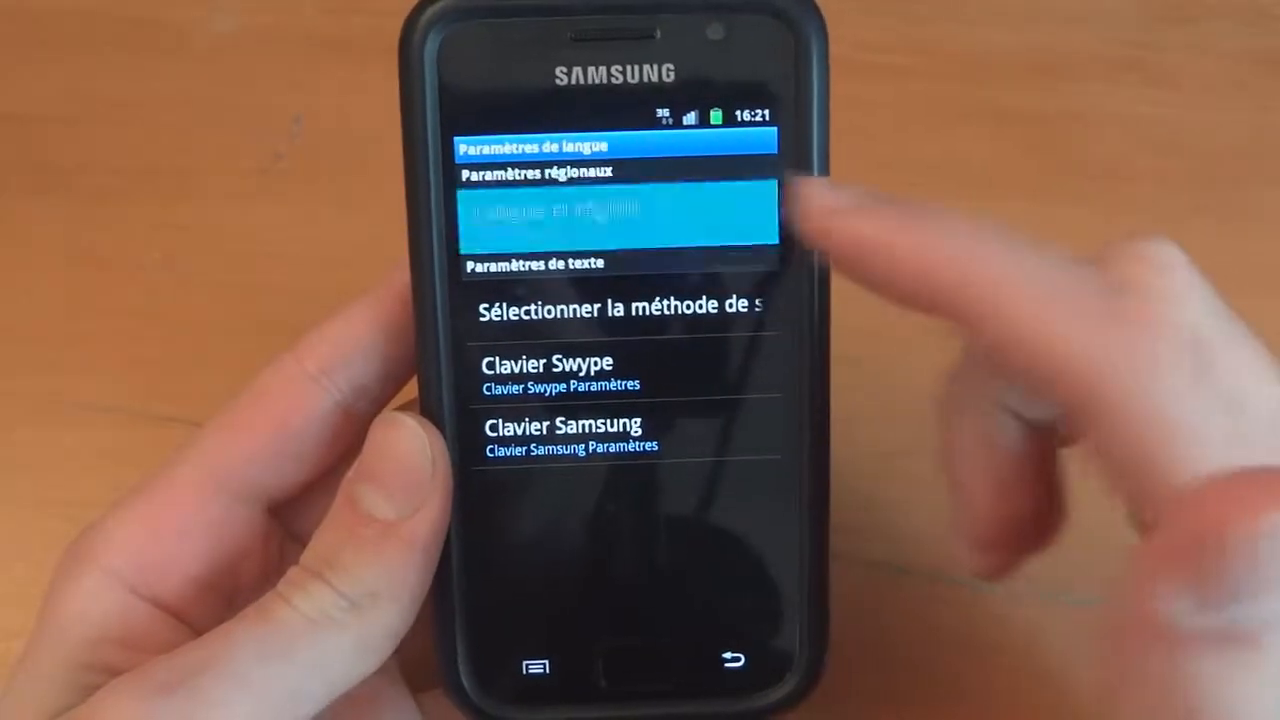
click(615, 210)
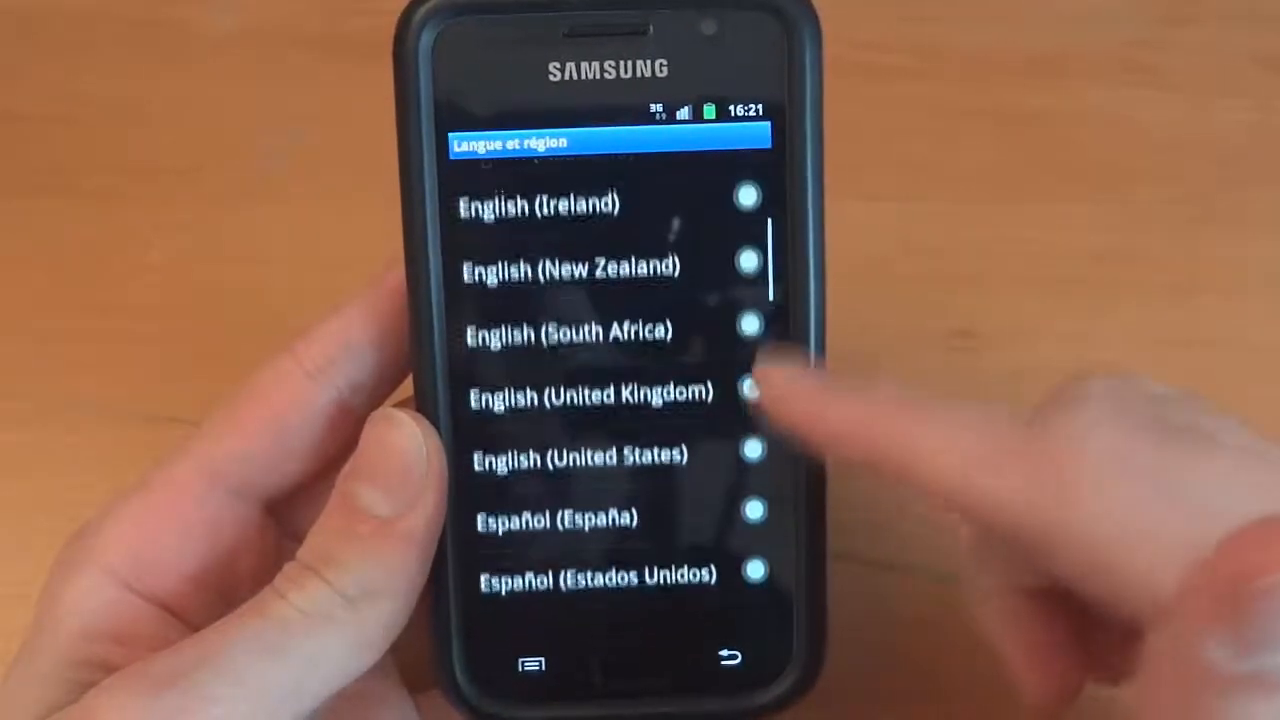
click(570, 394)
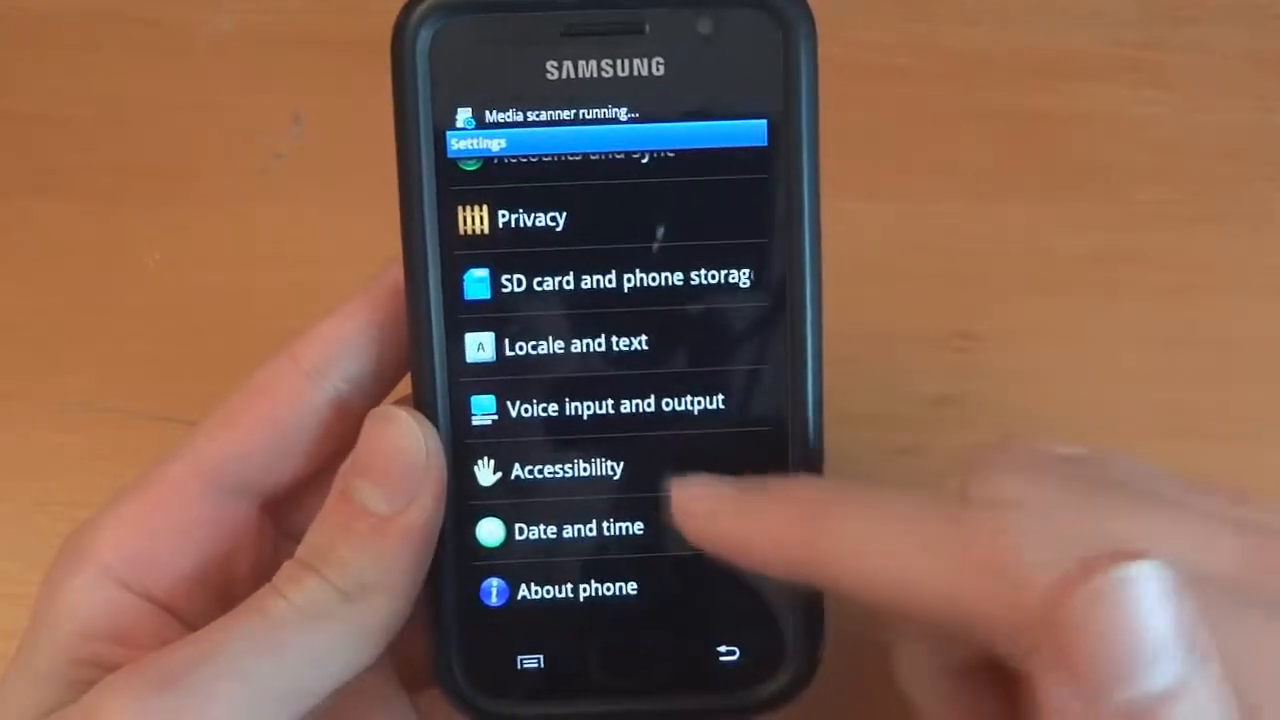
click(577, 588)
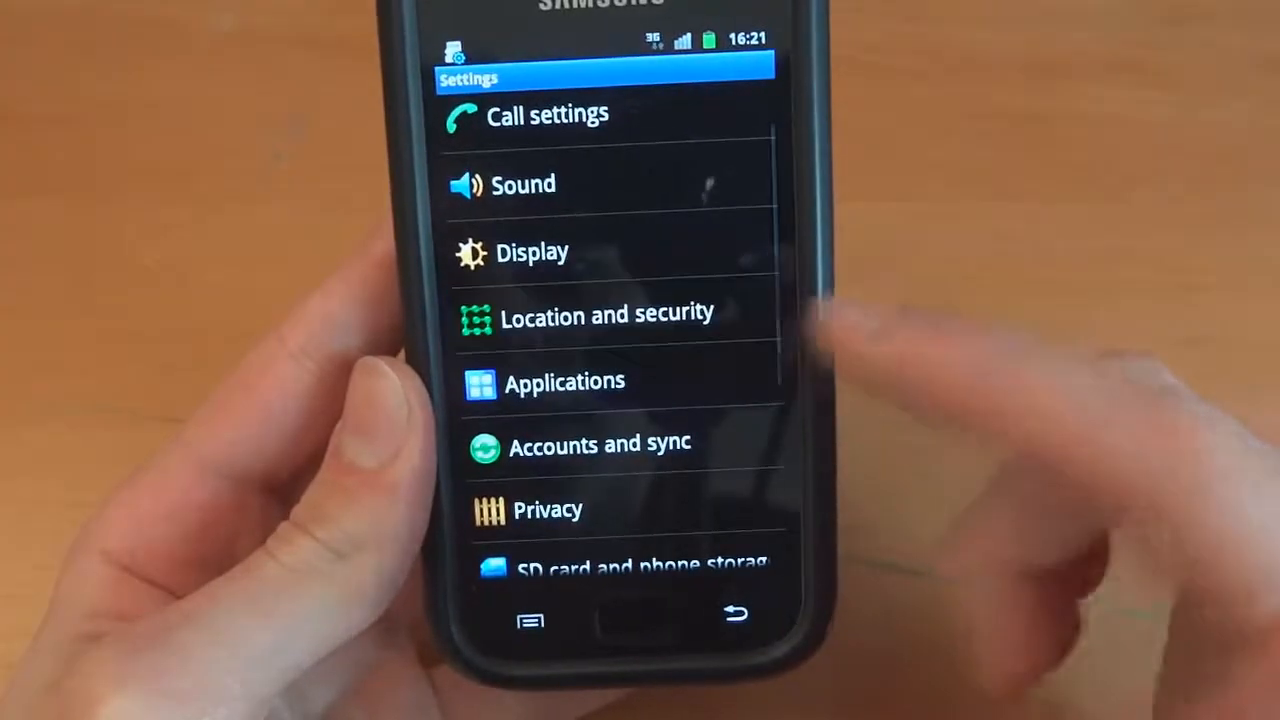
- View the screen lock options under Location and security, then return to Settings
click(607, 315)
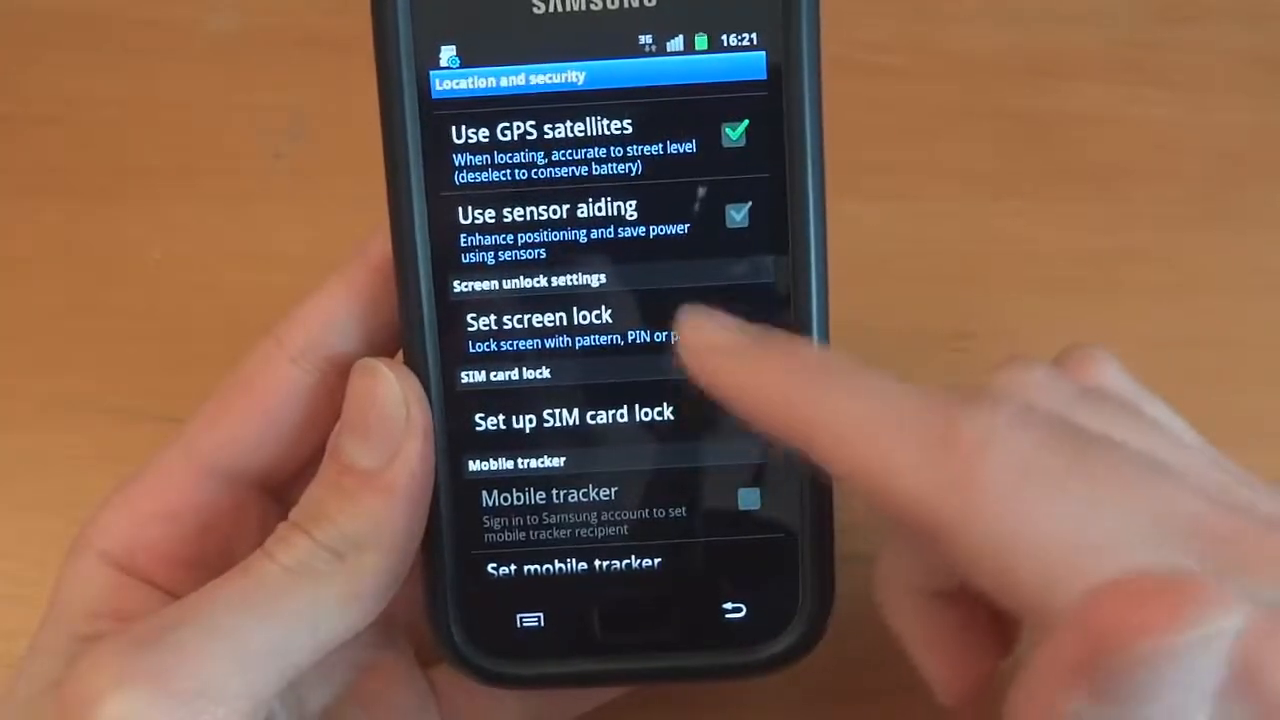
click(538, 325)
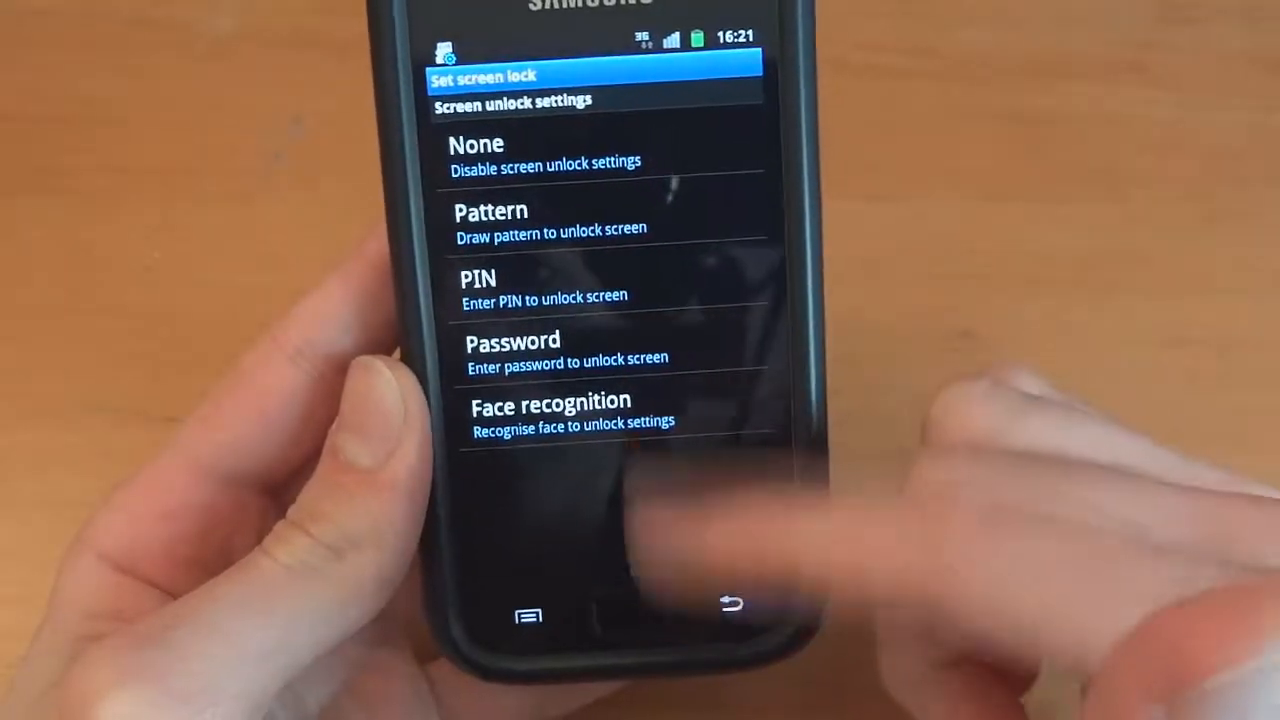
click(731, 614)
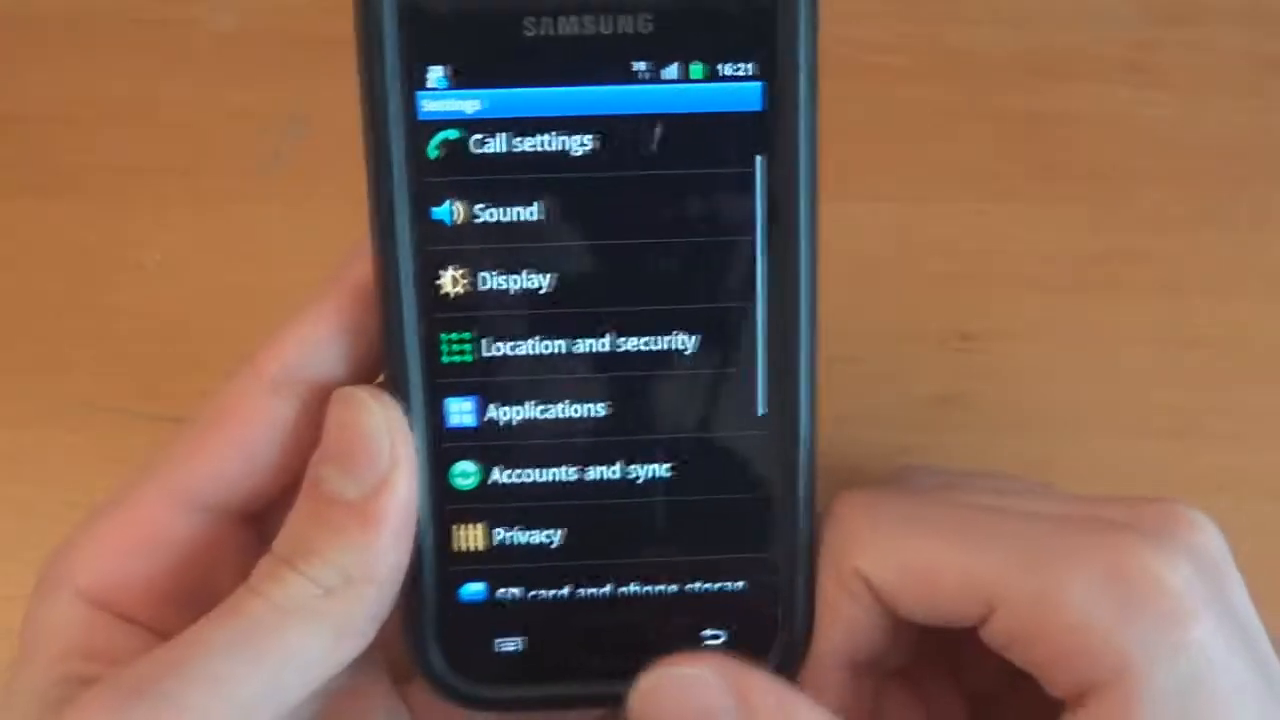
- Exit Settings to the home screen and open the Applications drawer
click(712, 637)
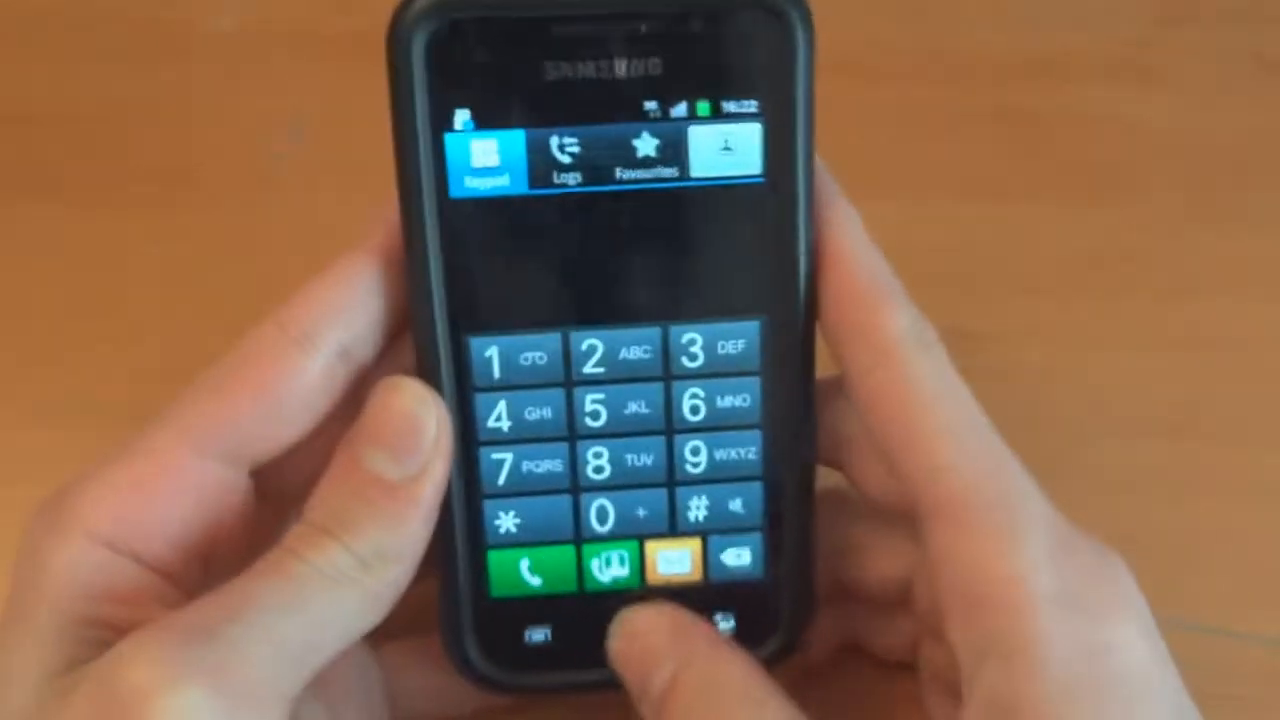
click(712, 600)
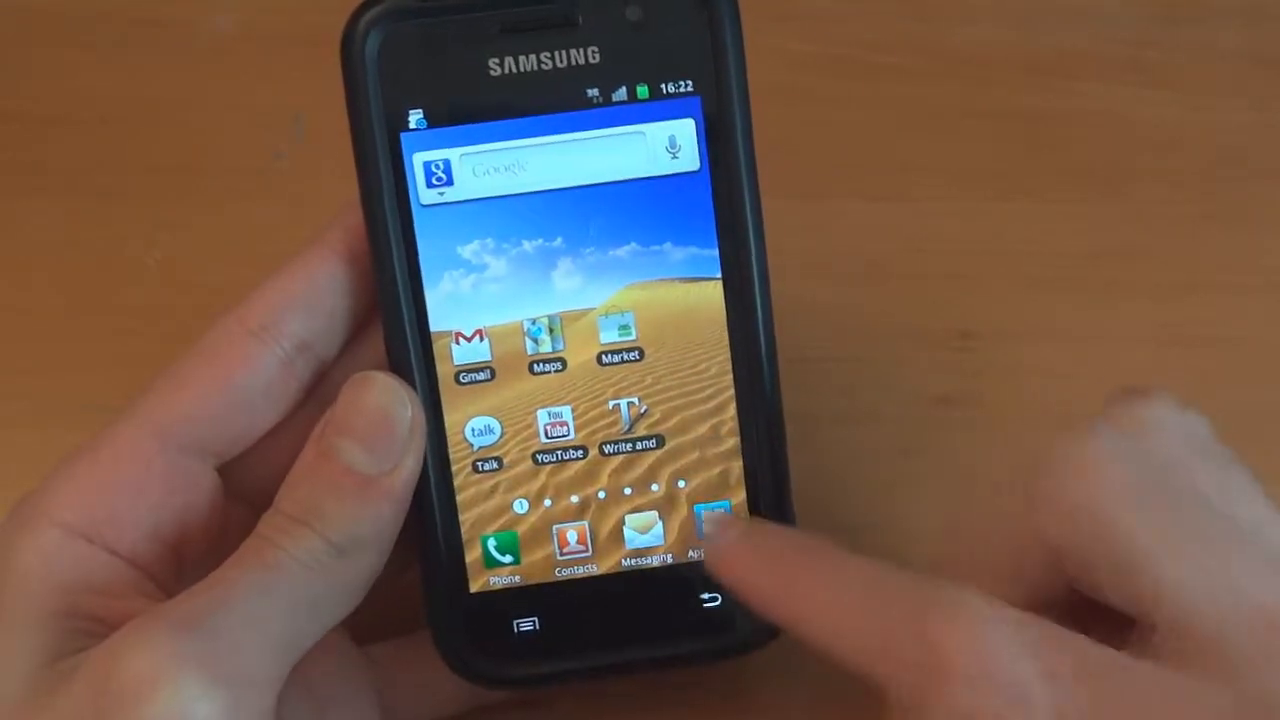
click(711, 540)
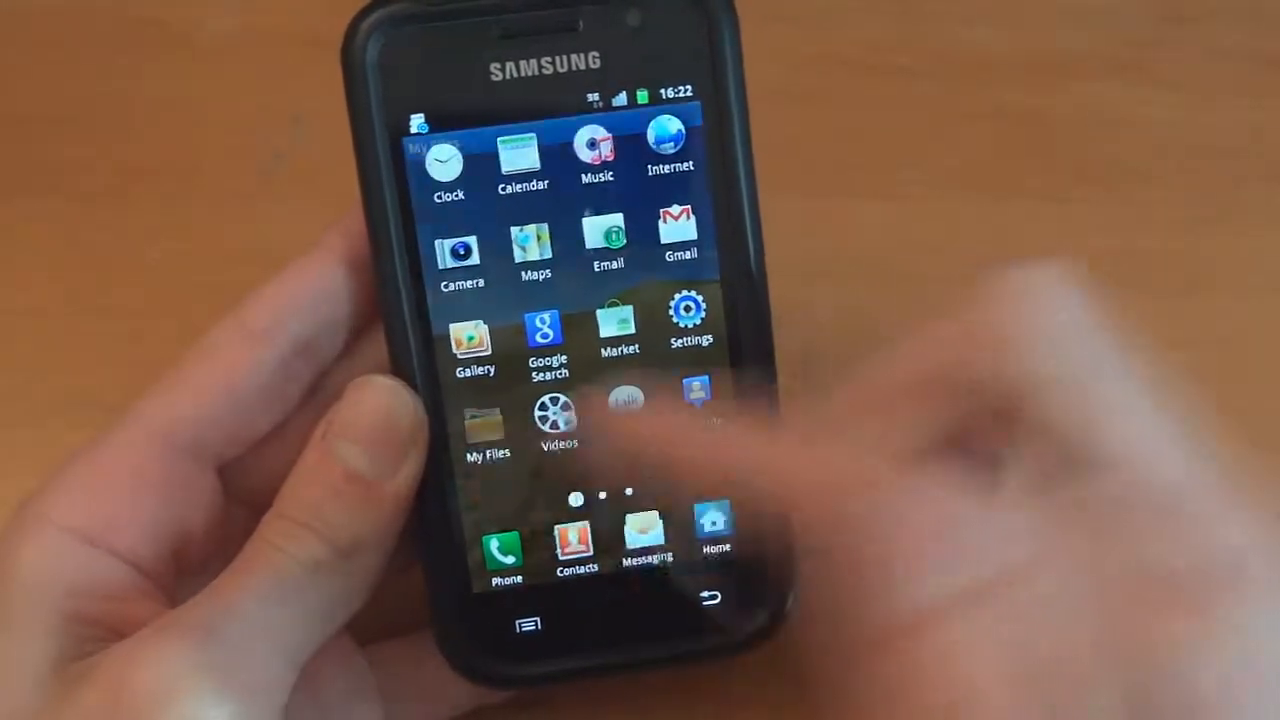
click(487, 425)
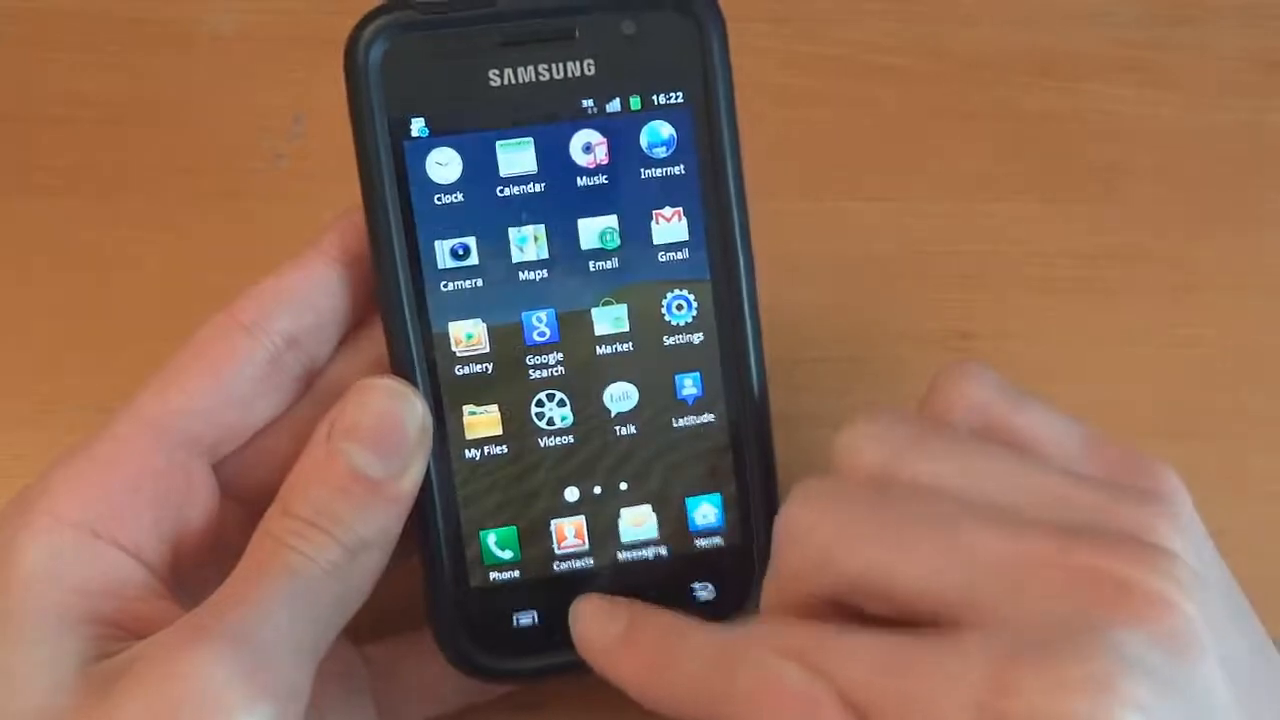
- Format the USB storage from Settings > SD card and phone storage, confirming the erase
click(682, 320)
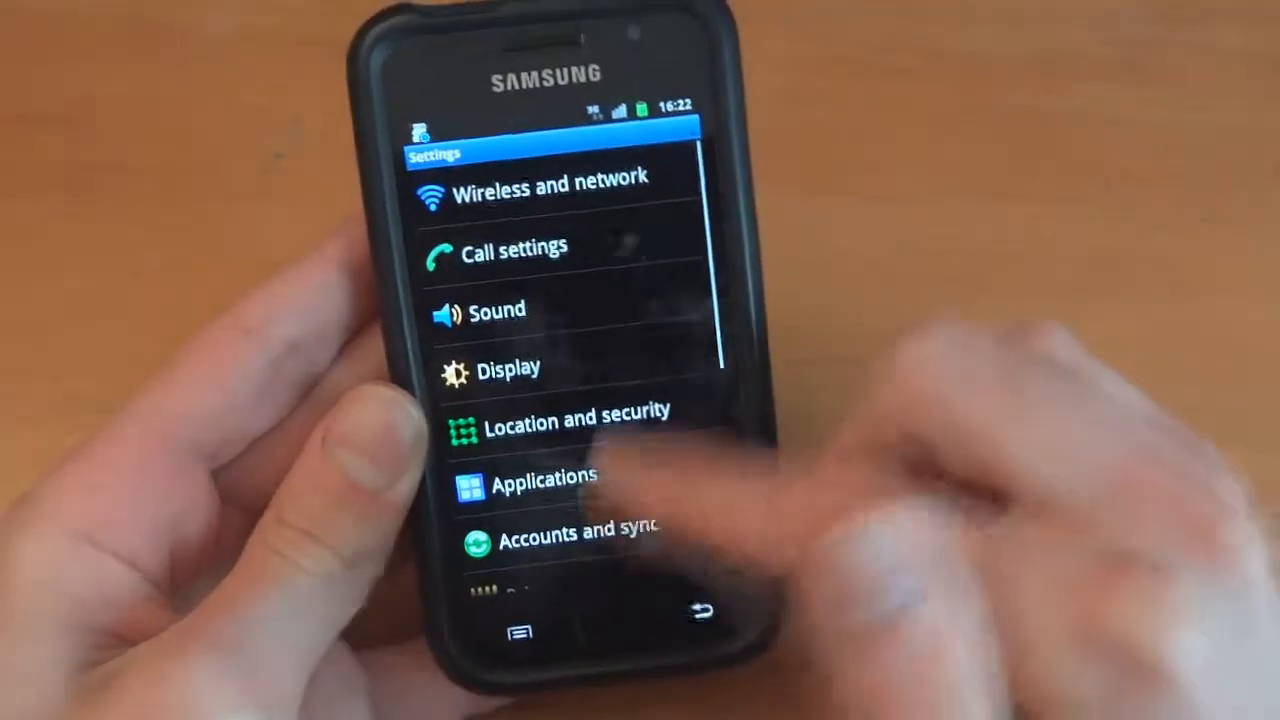
scroll(down, 3)
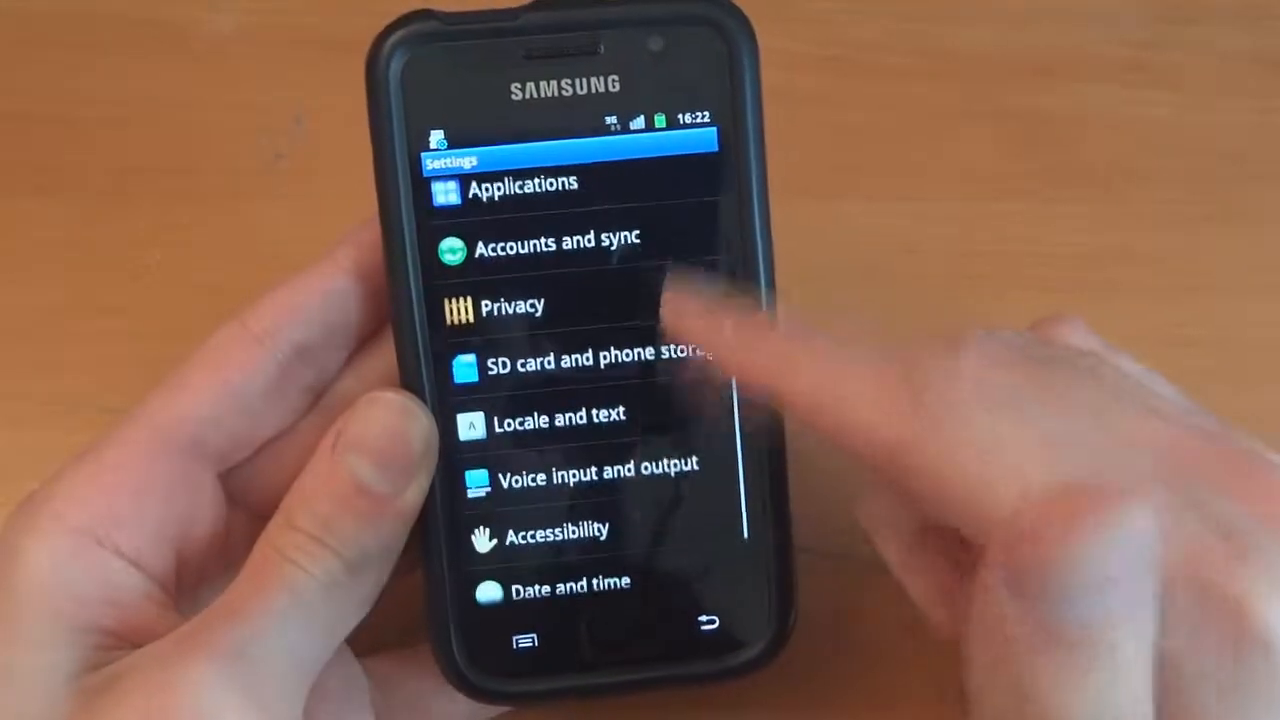
click(594, 360)
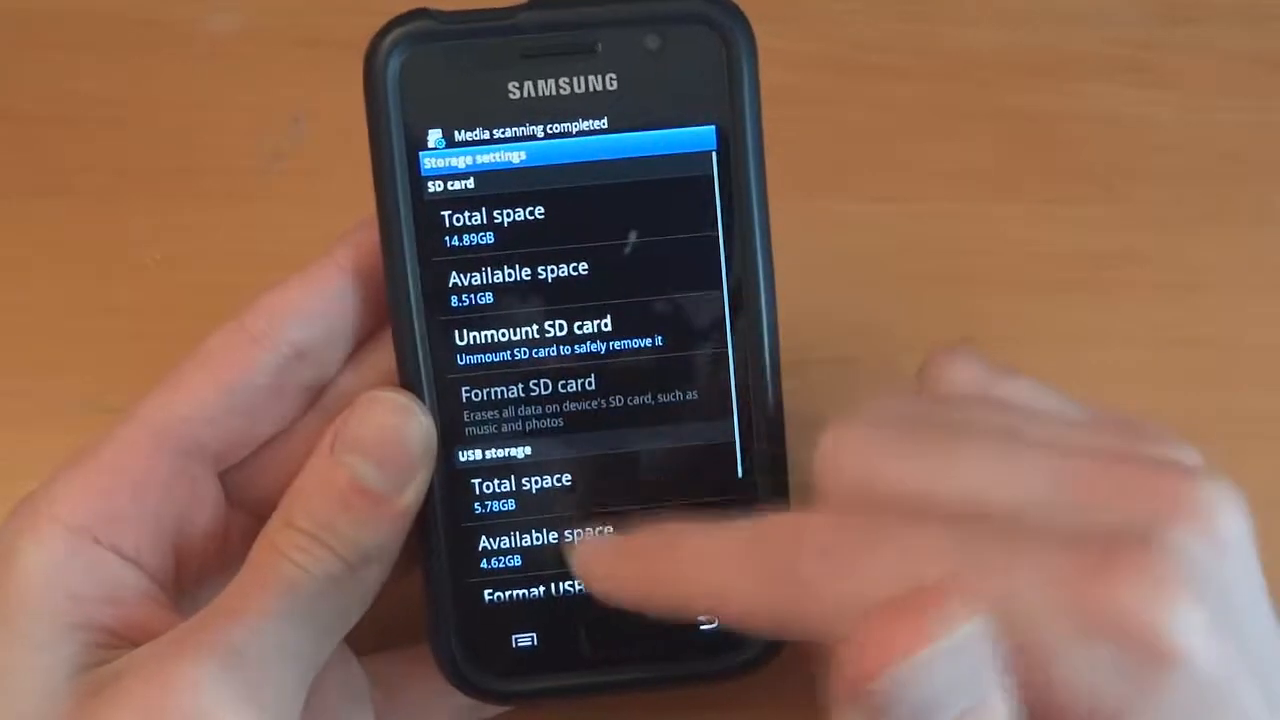
click(545, 592)
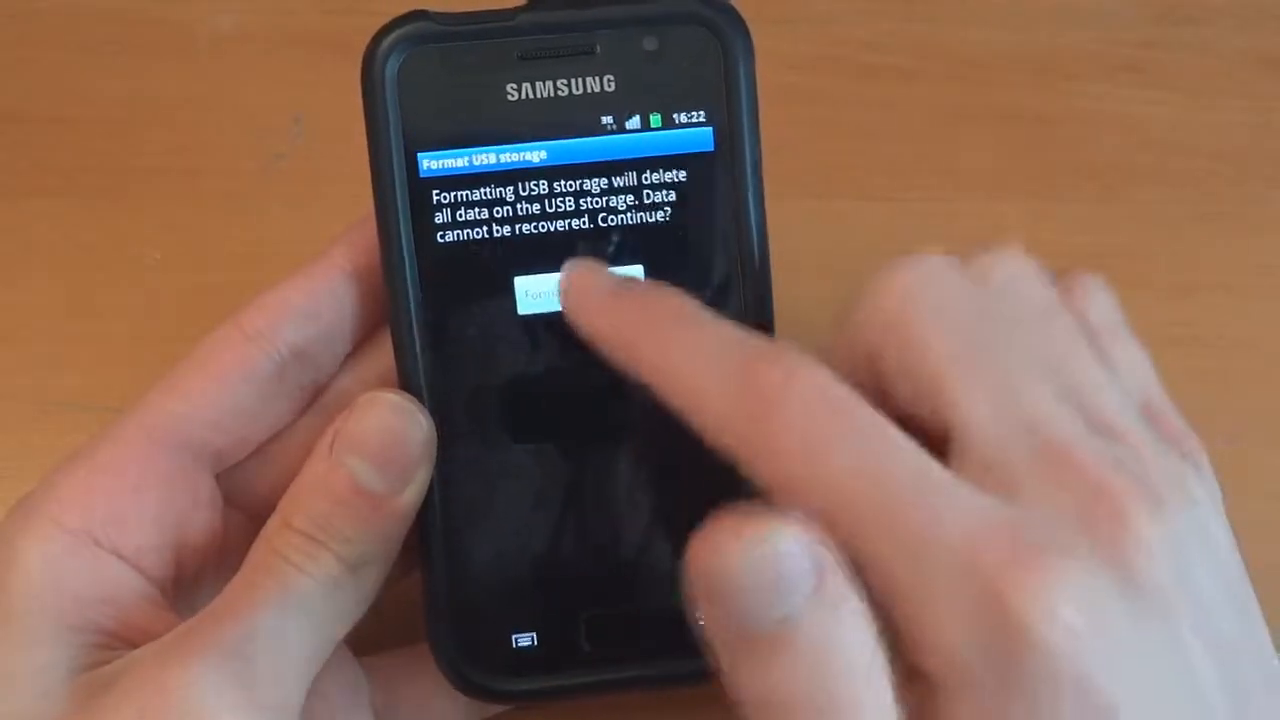
click(545, 293)
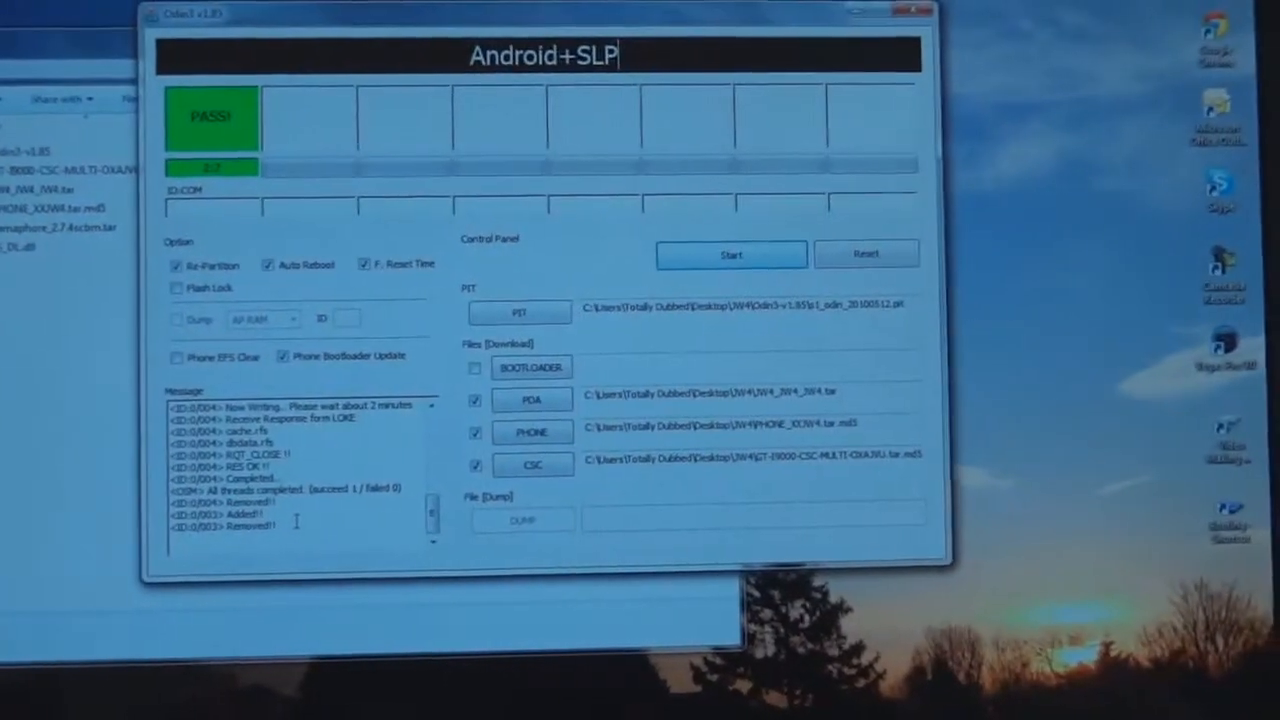
- Reset Odin3, load Semaphore_2.7.4scbm.tar as PDA, and start flashing the kernel
click(866, 250)
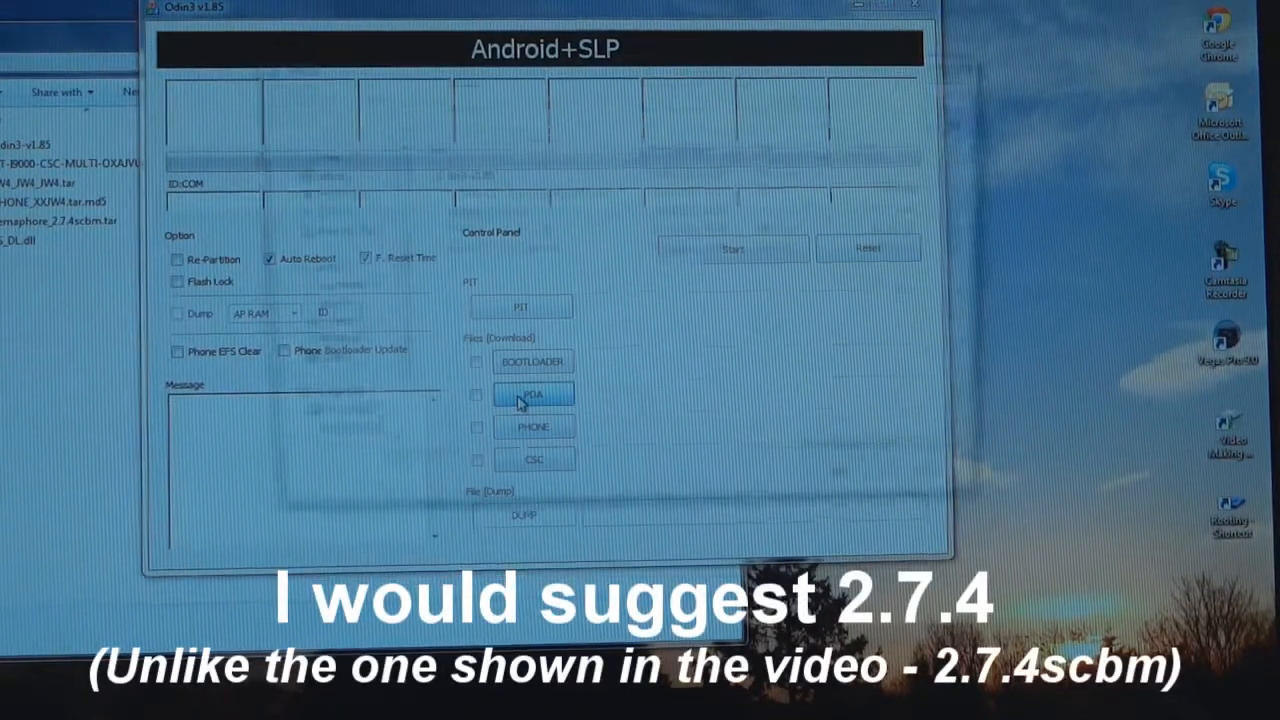
click(534, 394)
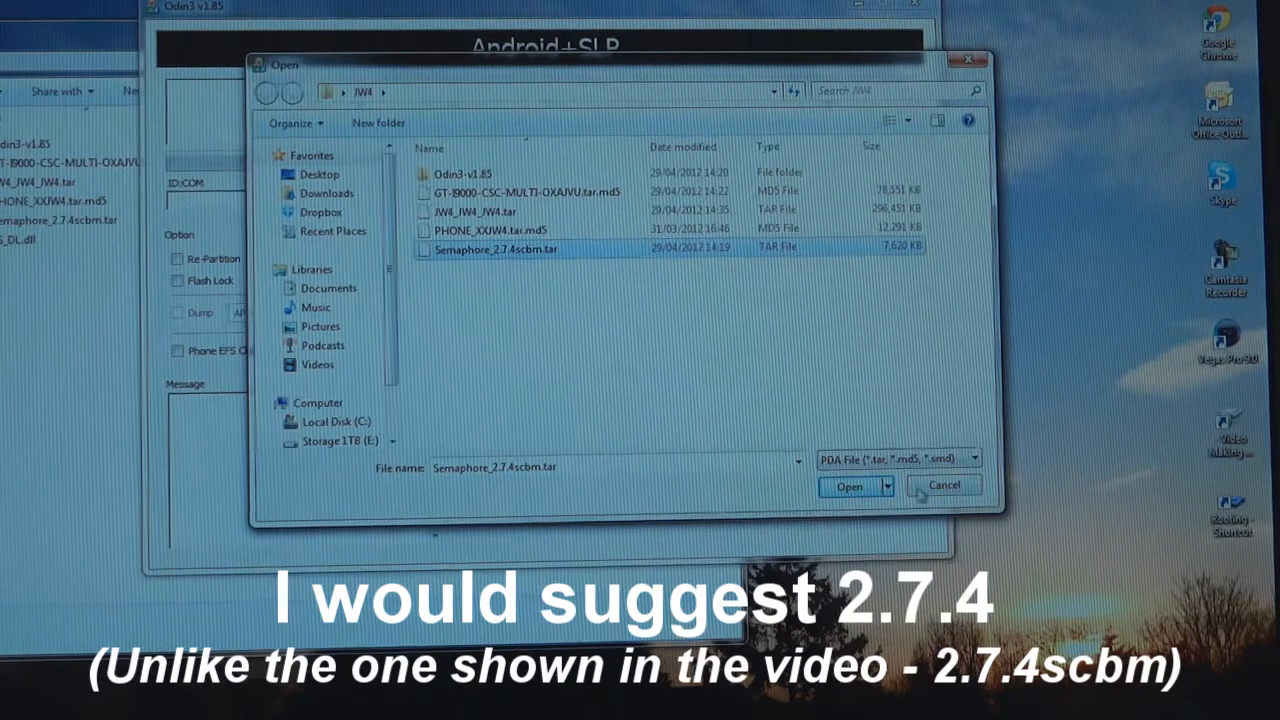
click(848, 486)
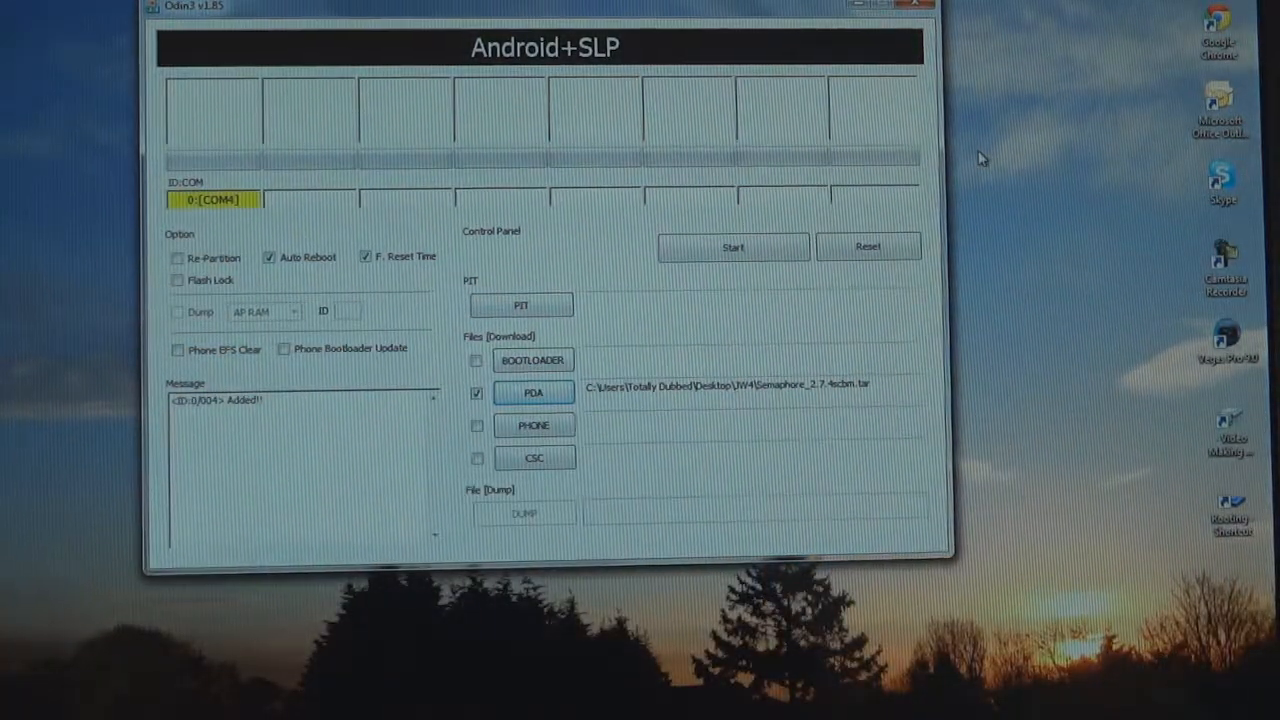
click(733, 247)
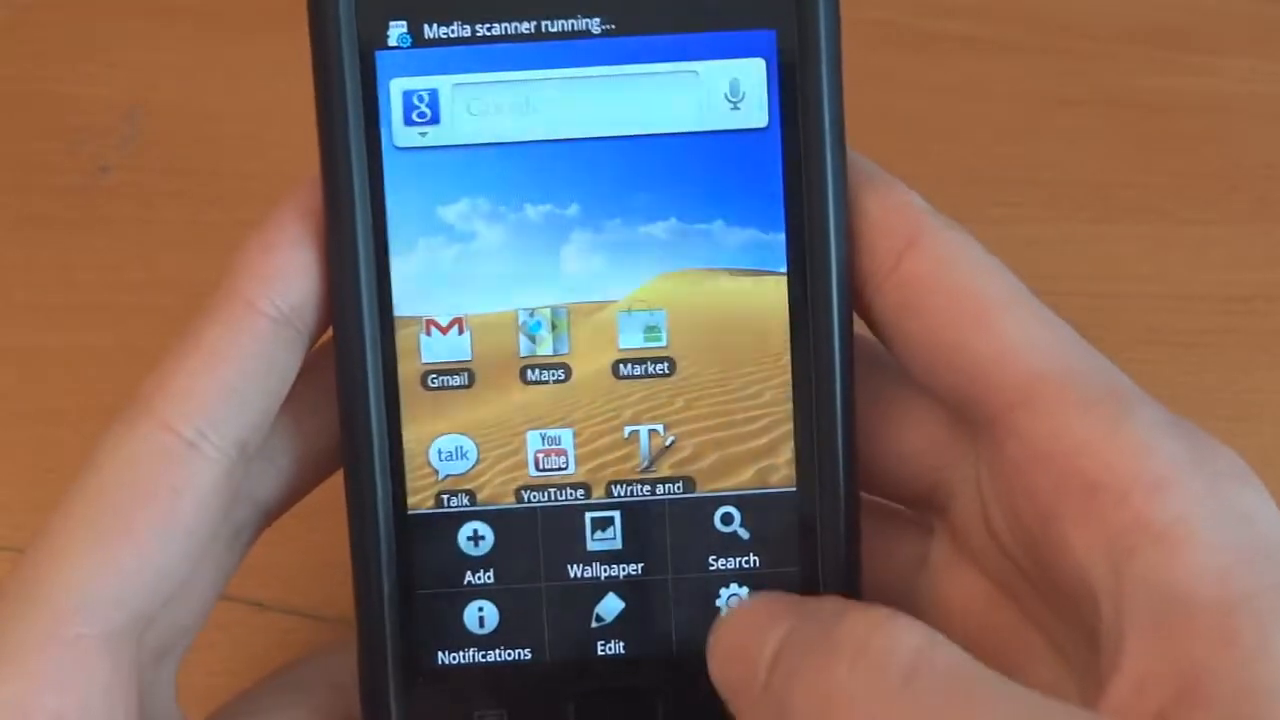
- Open Settings > Applications > Development on the phone
click(733, 605)
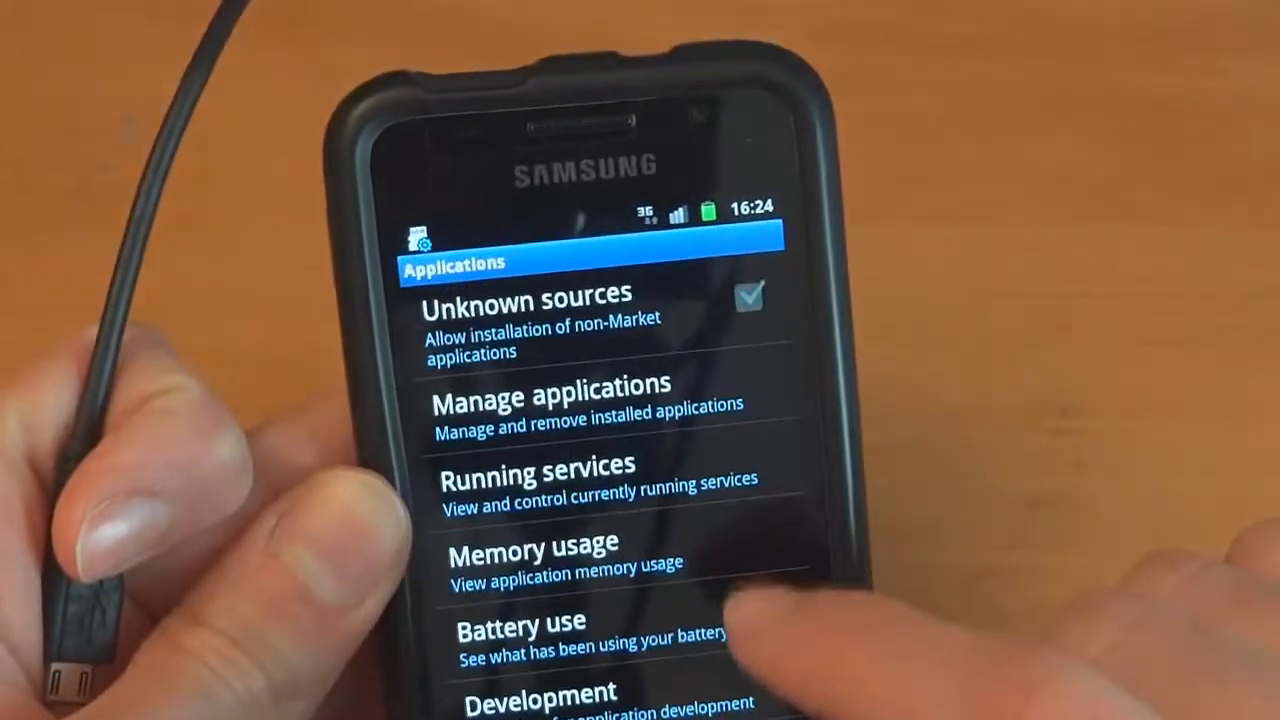
click(540, 695)
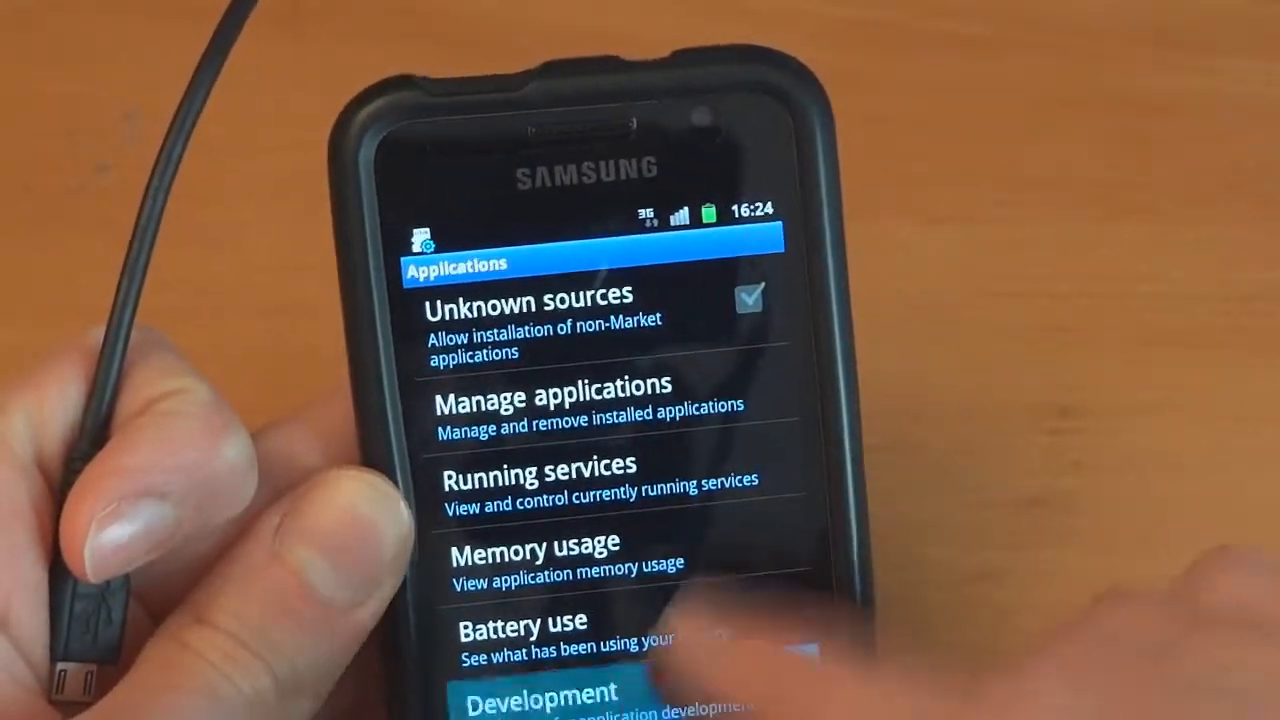
click(540, 690)
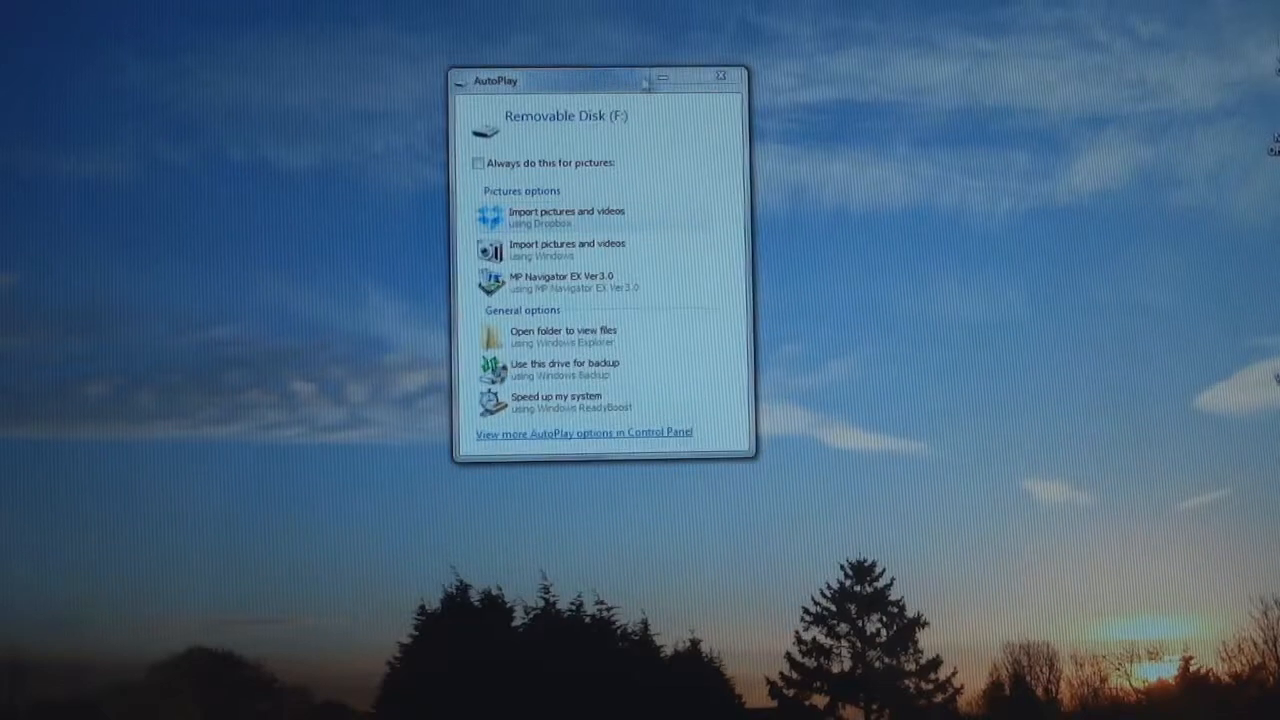
- Open Removable Disk (F:) to copy the two desktop files, then dismiss the second AutoPlay prompt
click(563, 335)
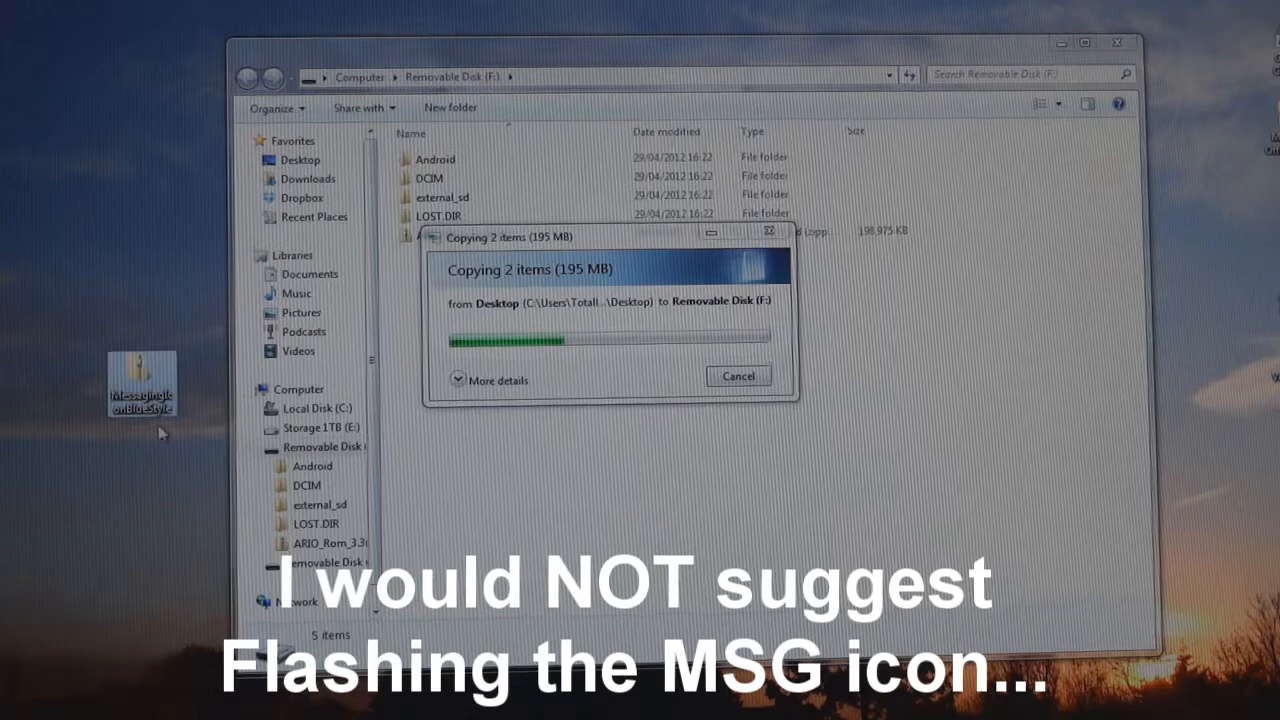
mouse_move(141, 385)
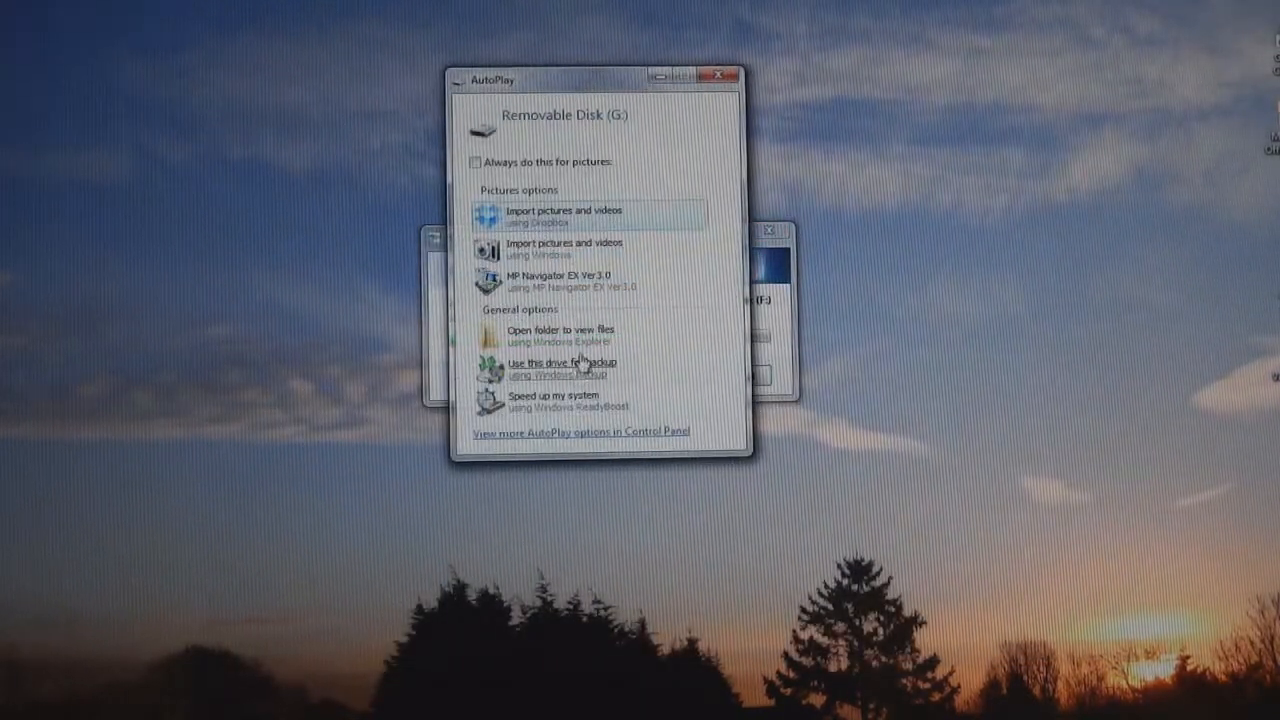
click(562, 330)
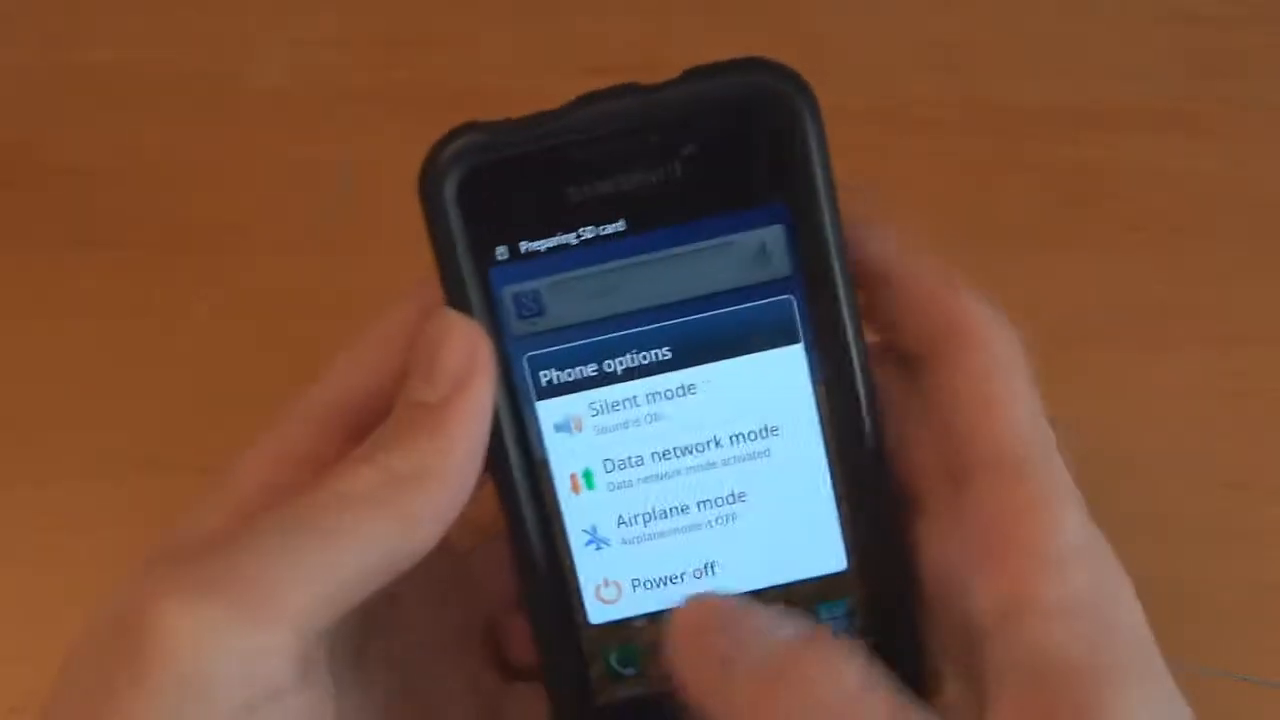
- Choose Power off from the phone's options menu
click(670, 580)
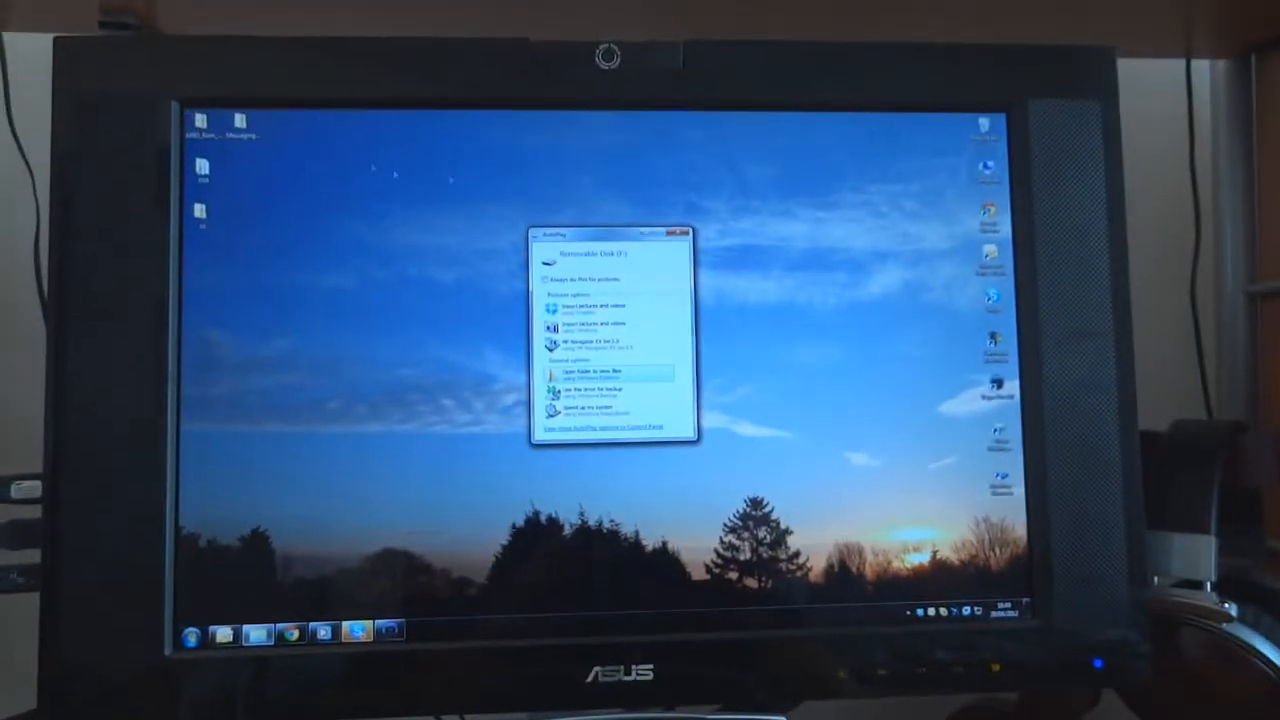
- Choose 'Open folder to view files' to browse Removable Disk (F:) contents
click(600, 372)
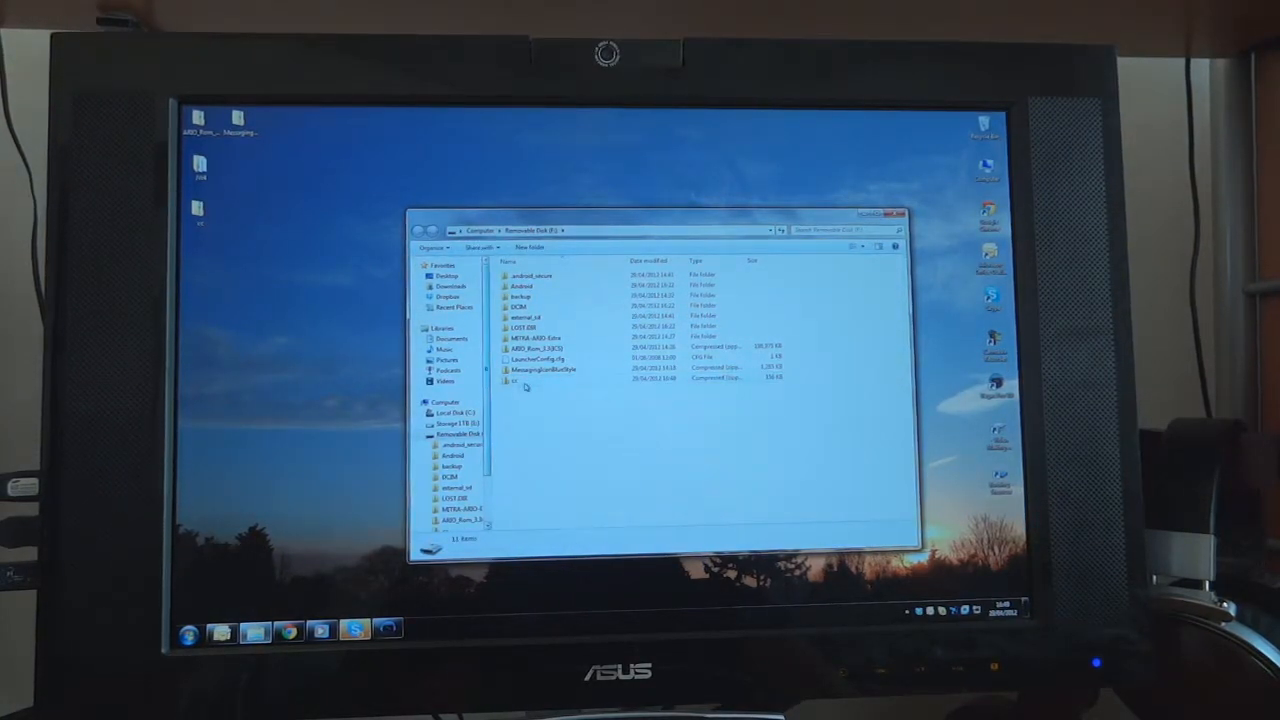
click(540, 378)
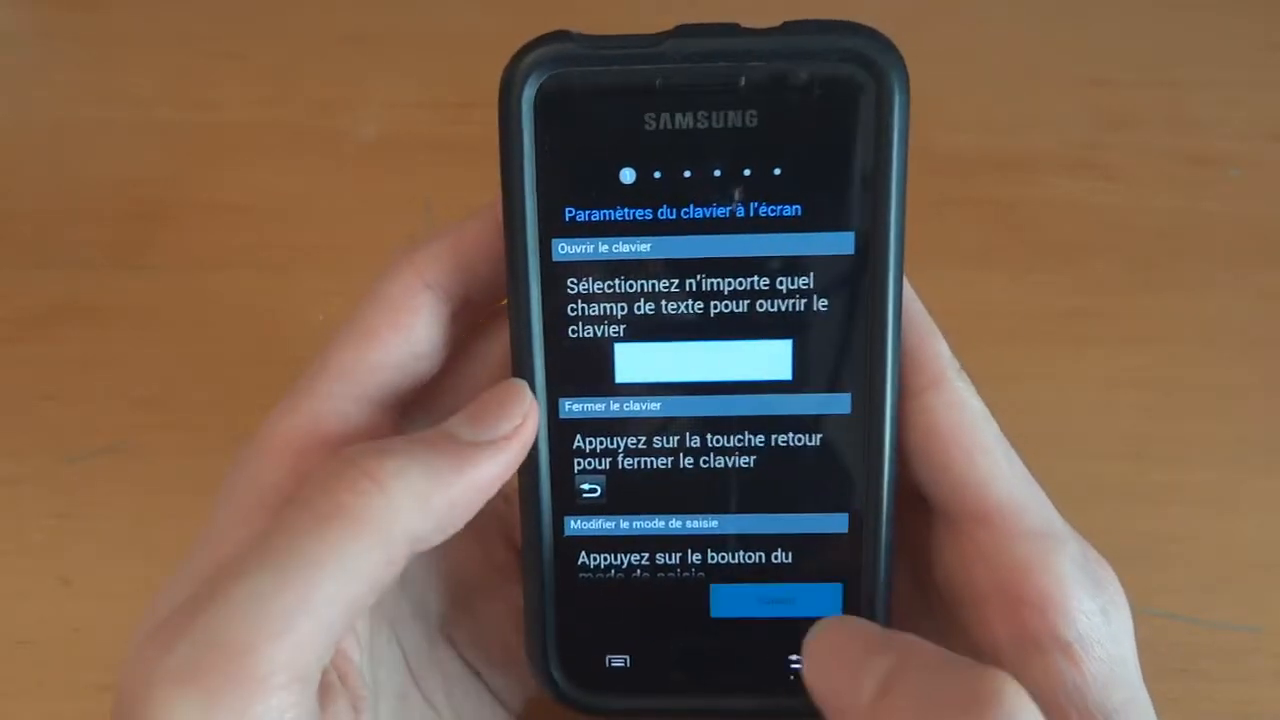
- Advance past the keyboard and Connexion Internet pages, then close En savoir plus
click(773, 590)
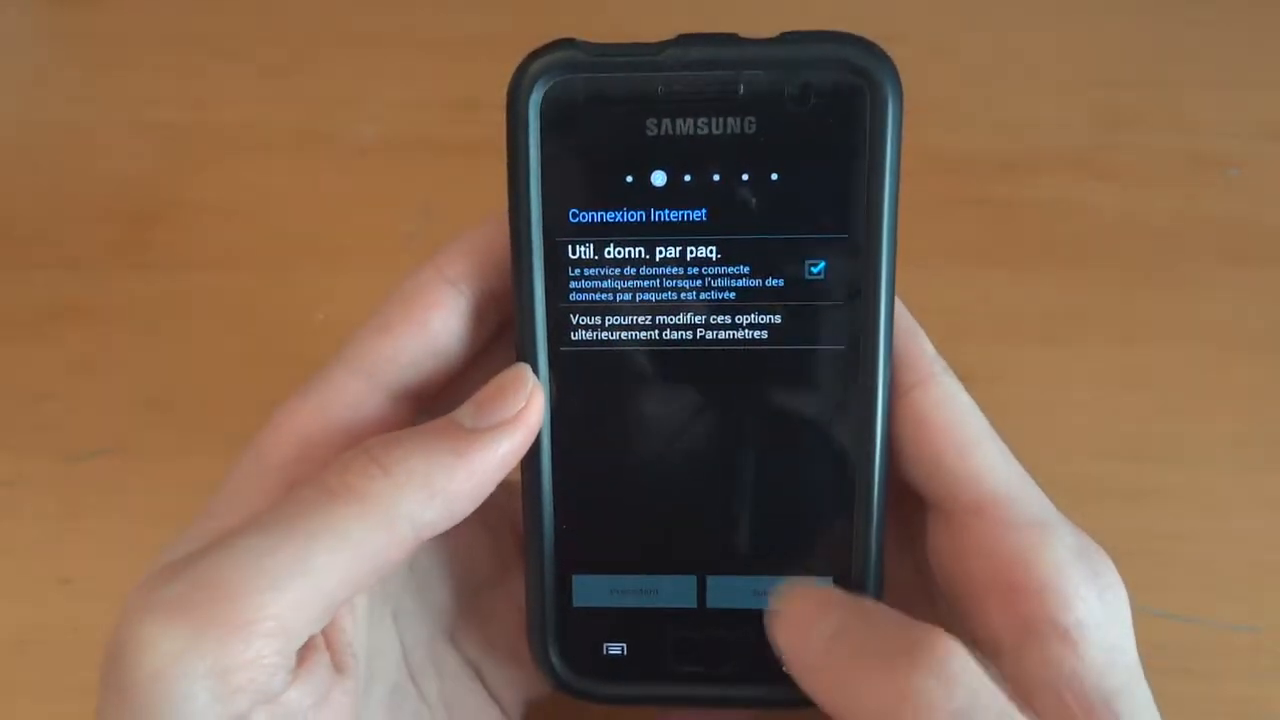
click(770, 592)
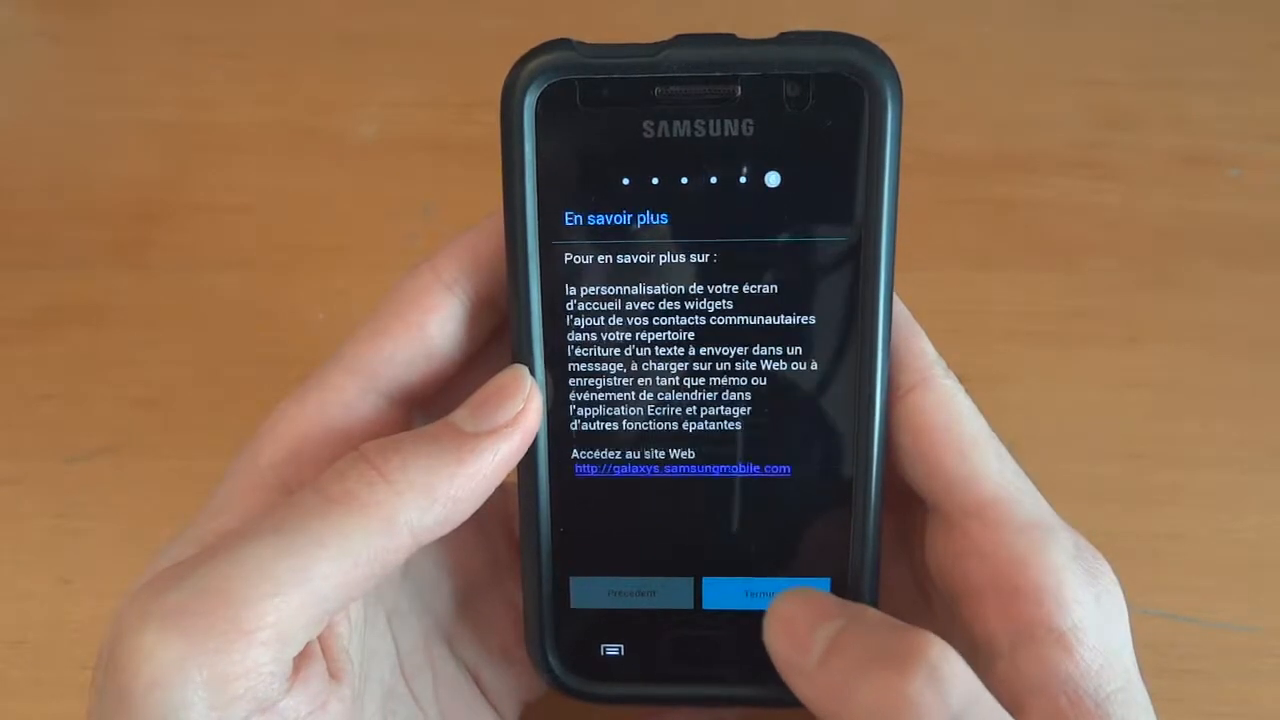
click(766, 592)
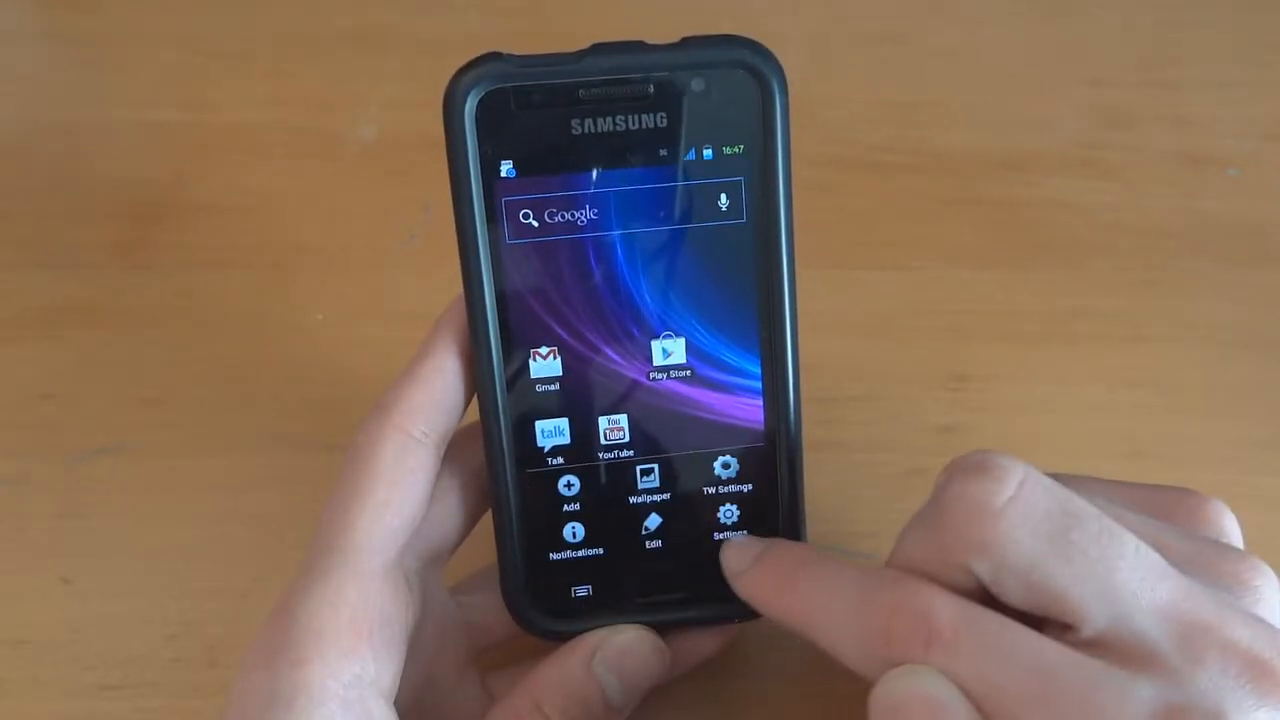
- In TW Settings' Ext4 Manager, allow Superuser, choose Convert to ext4 and confirm
click(728, 525)
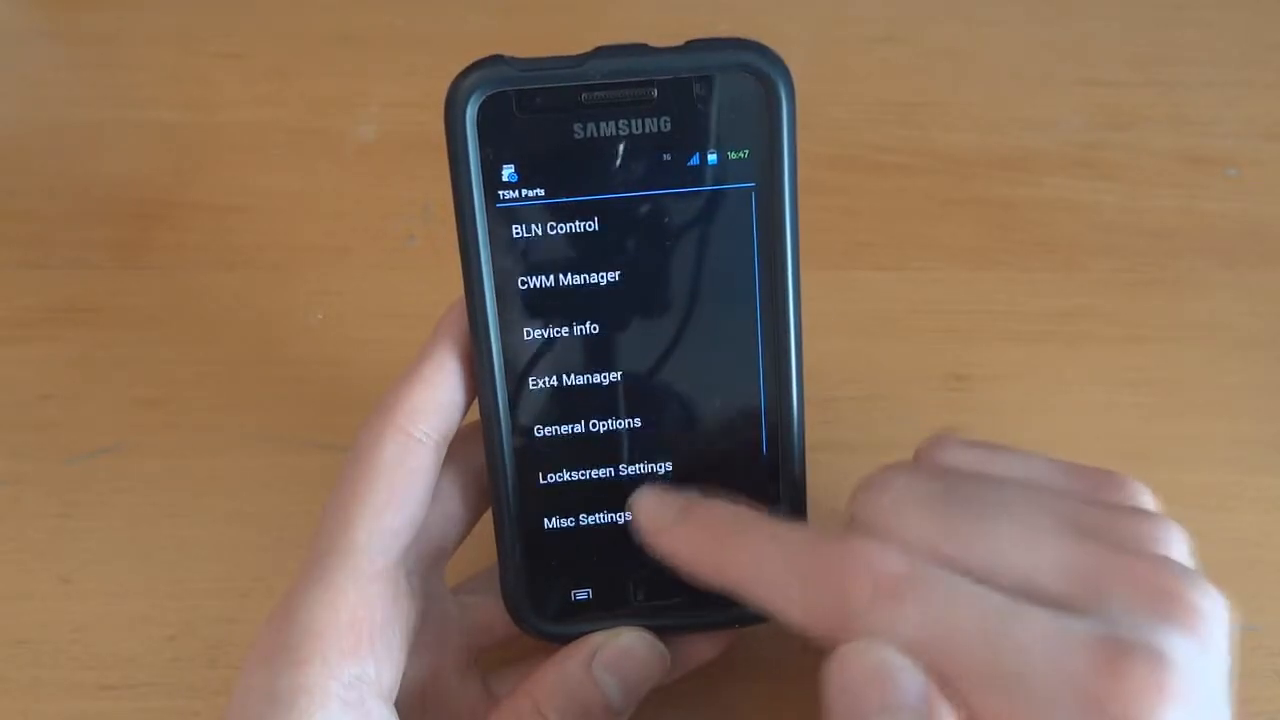
click(573, 376)
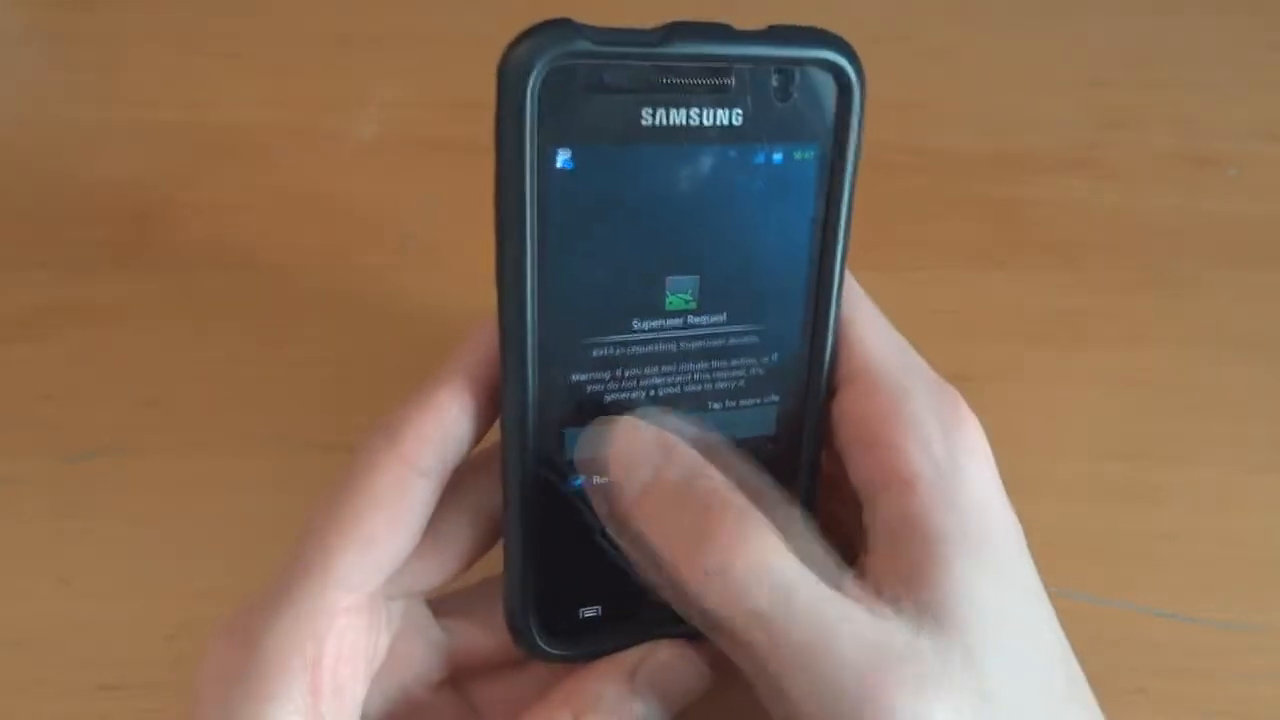
click(650, 450)
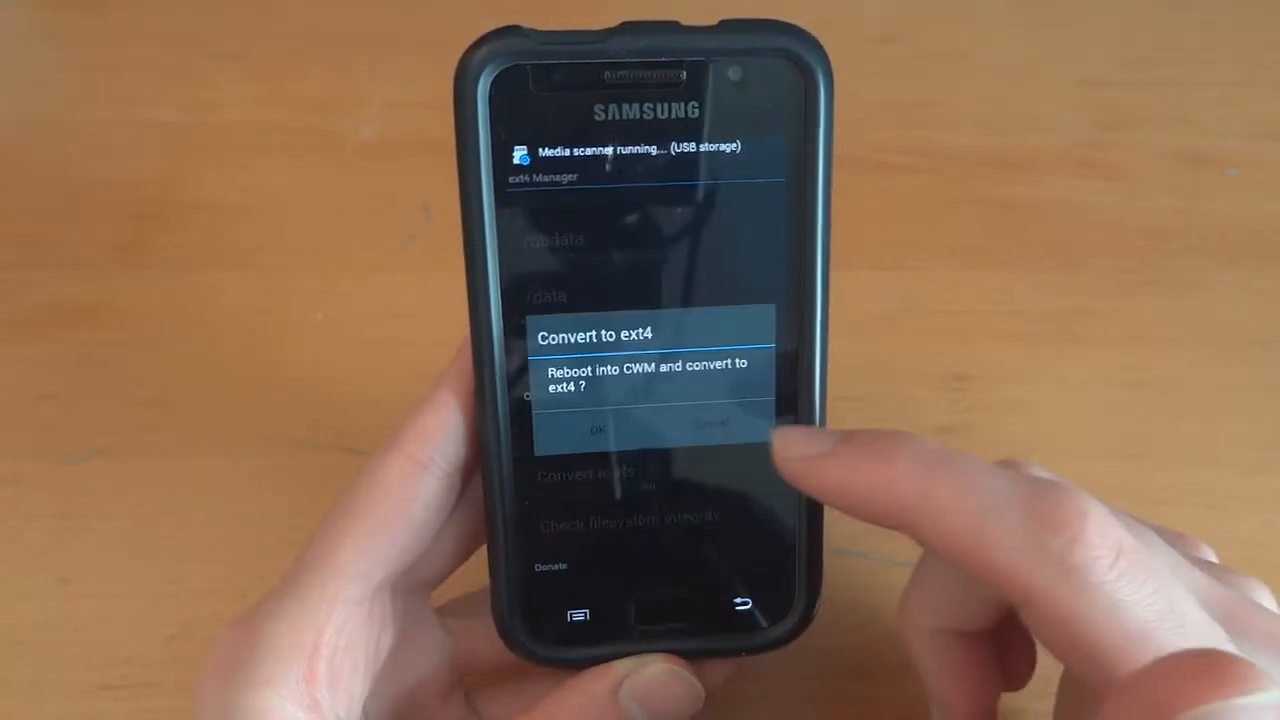
click(597, 428)
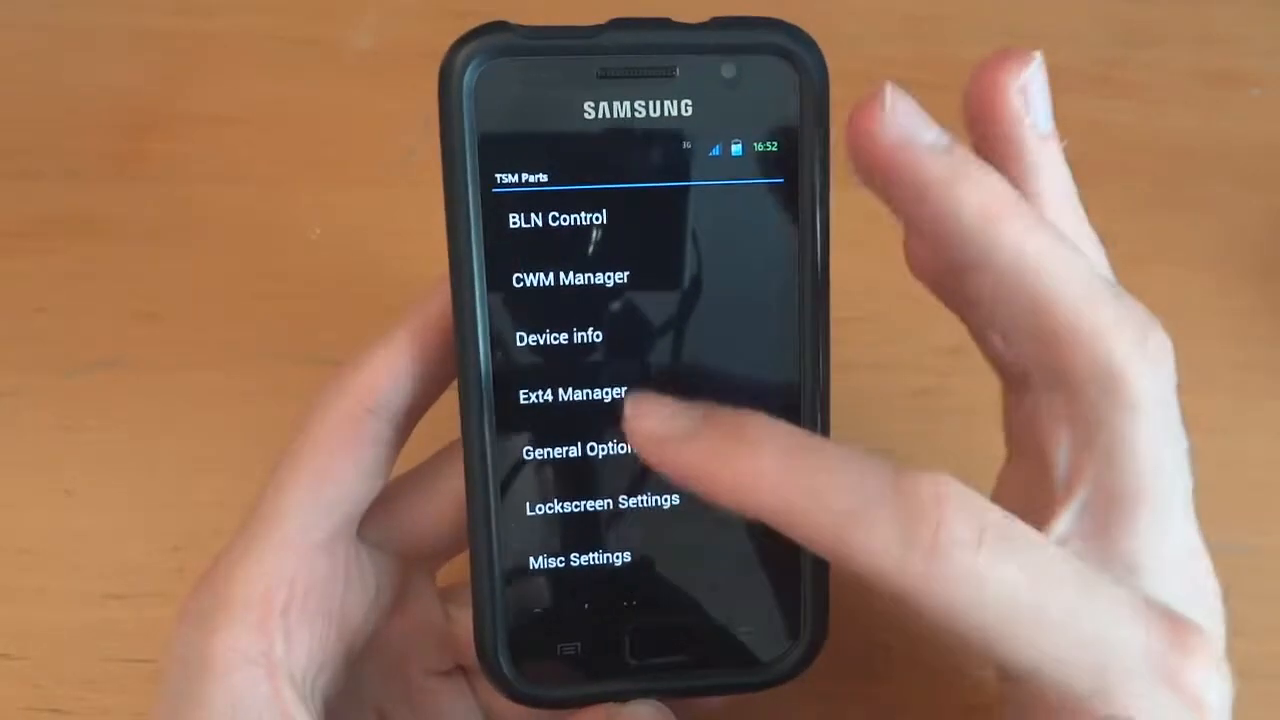
click(570, 392)
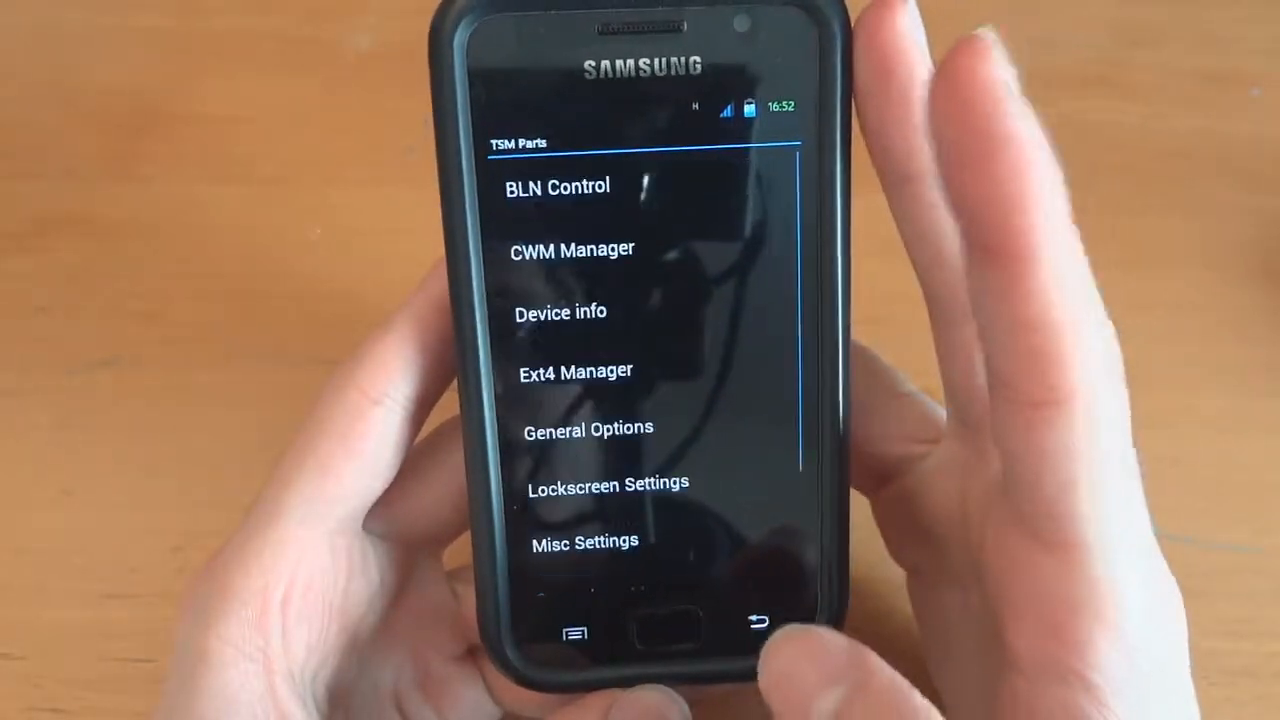
scroll(down, 3)
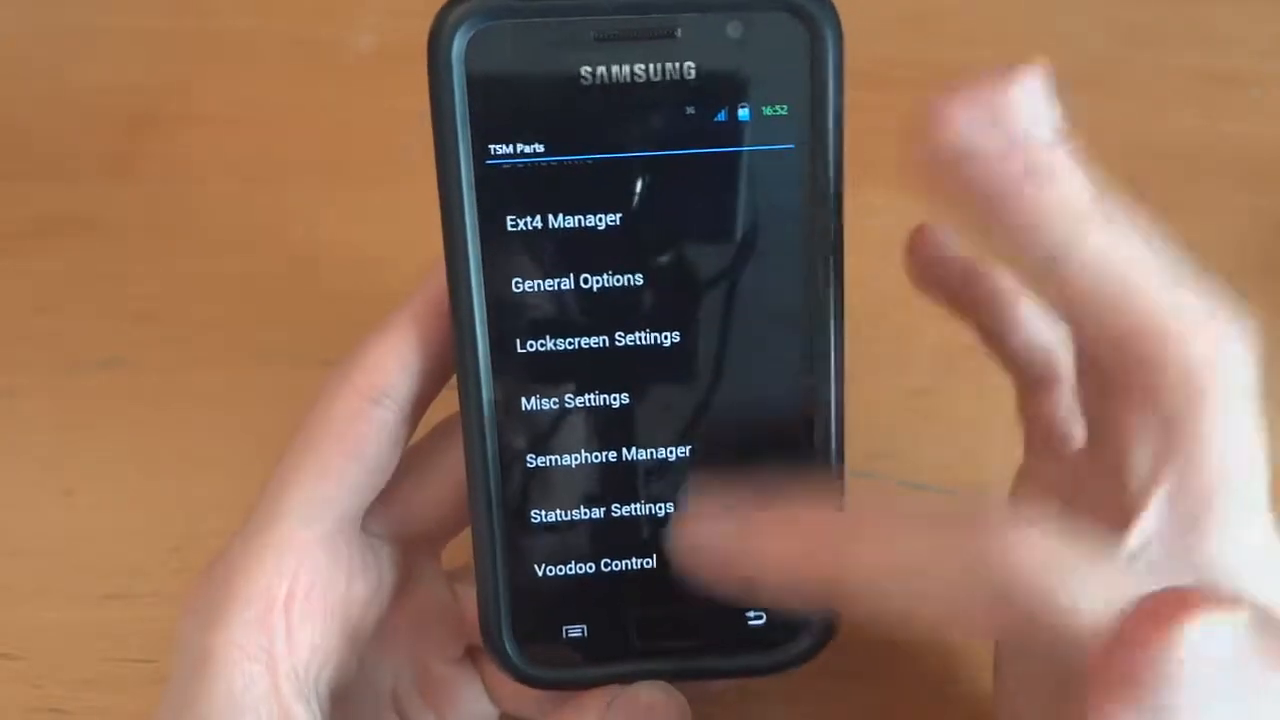
click(594, 564)
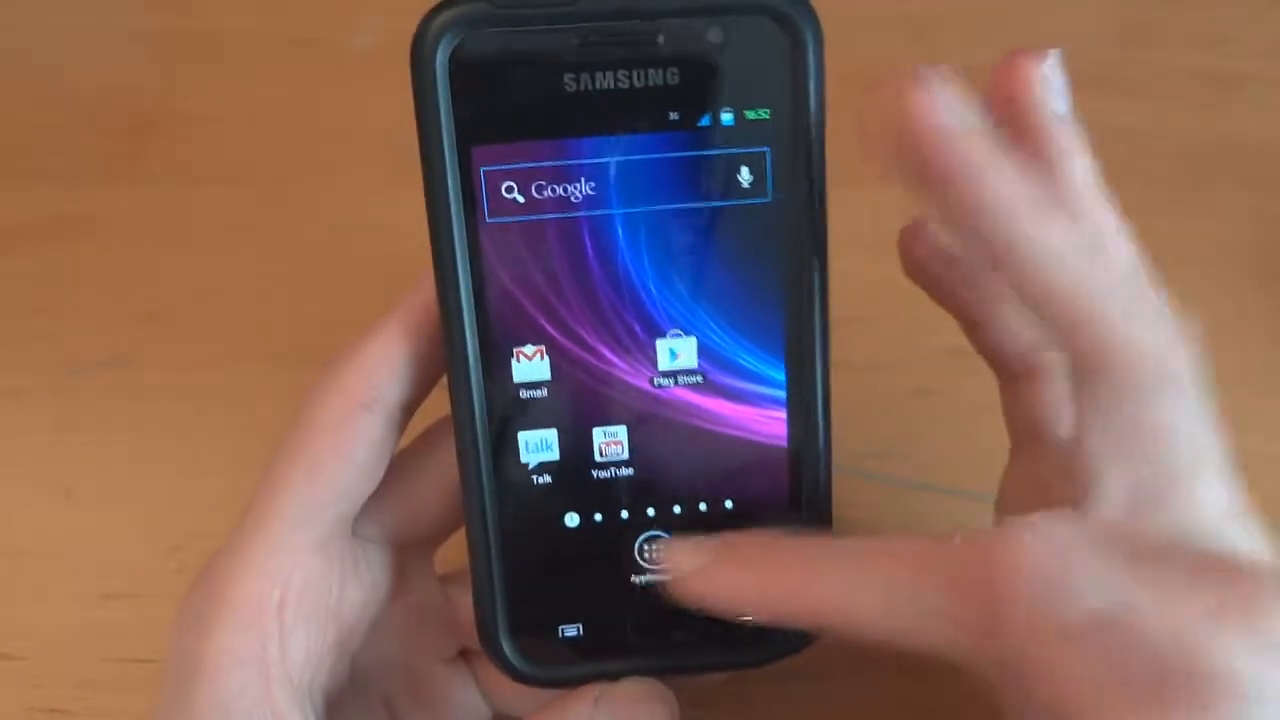
- Launch Semaphore from page two of the app drawer and allow its Superuser request
click(661, 555)
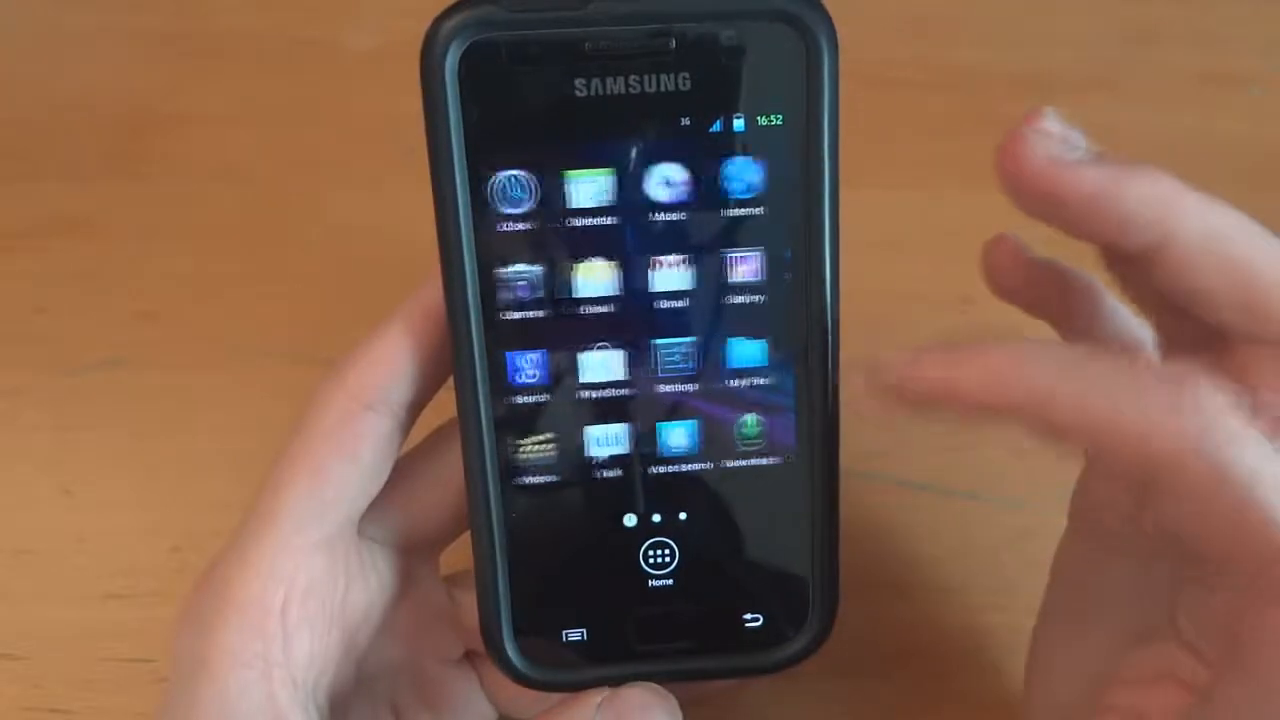
scroll(left, 3)
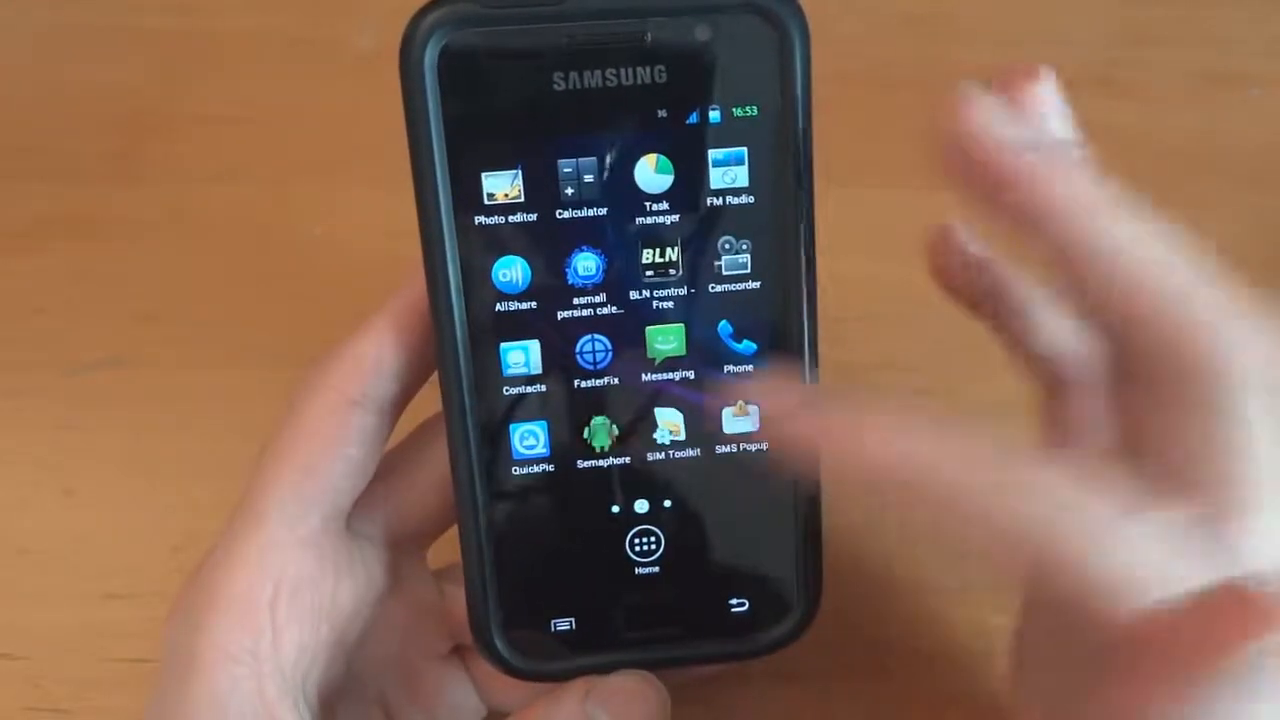
click(603, 440)
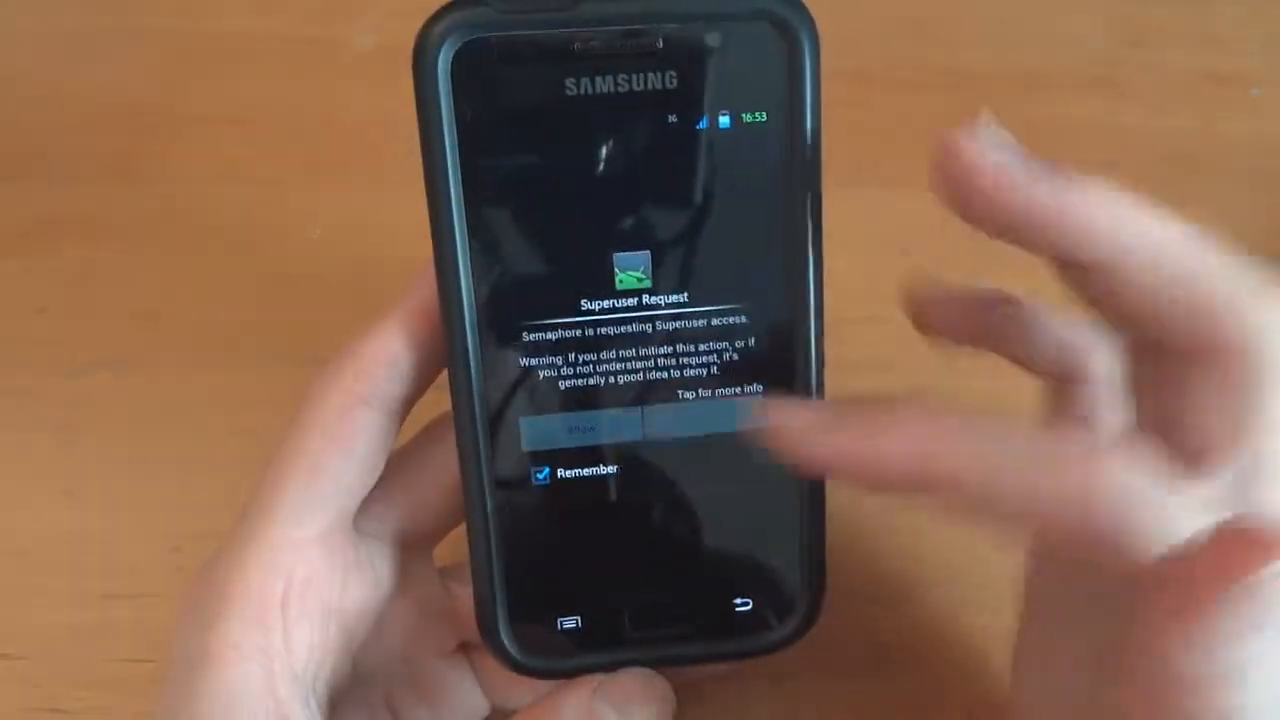
click(580, 428)
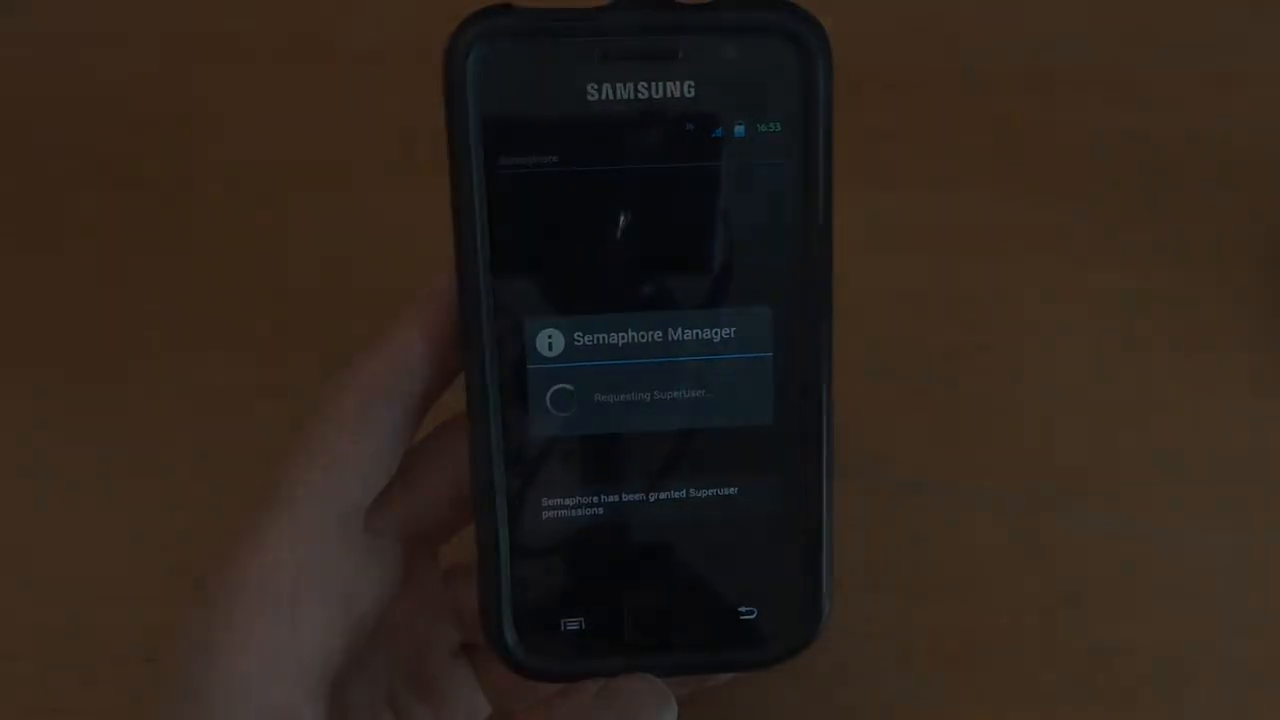